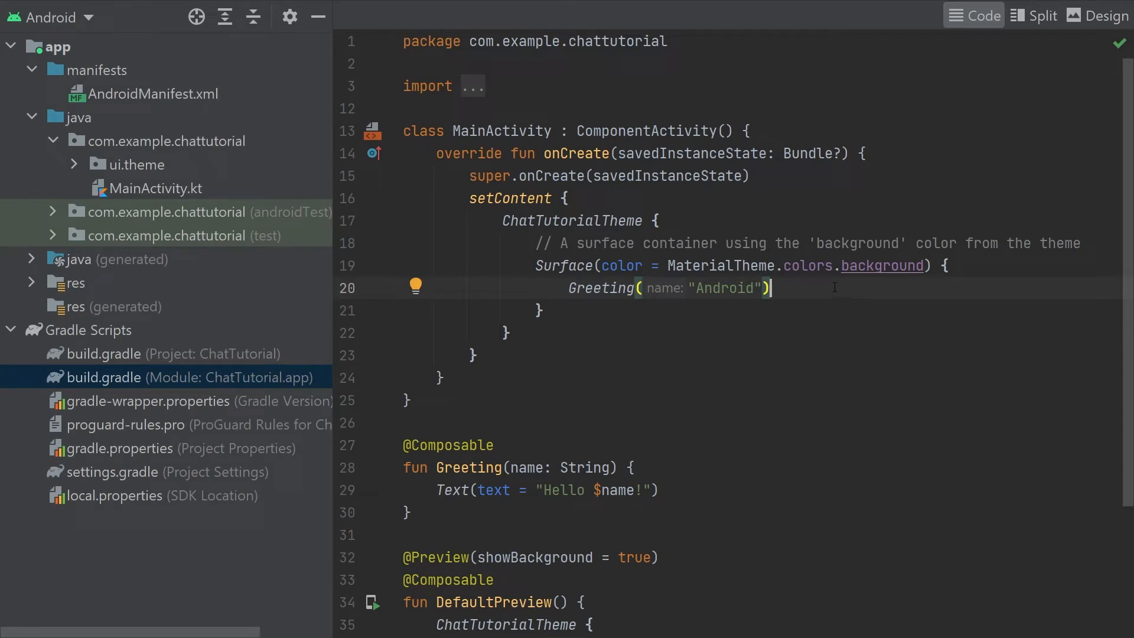
mouse_move(211, 389)
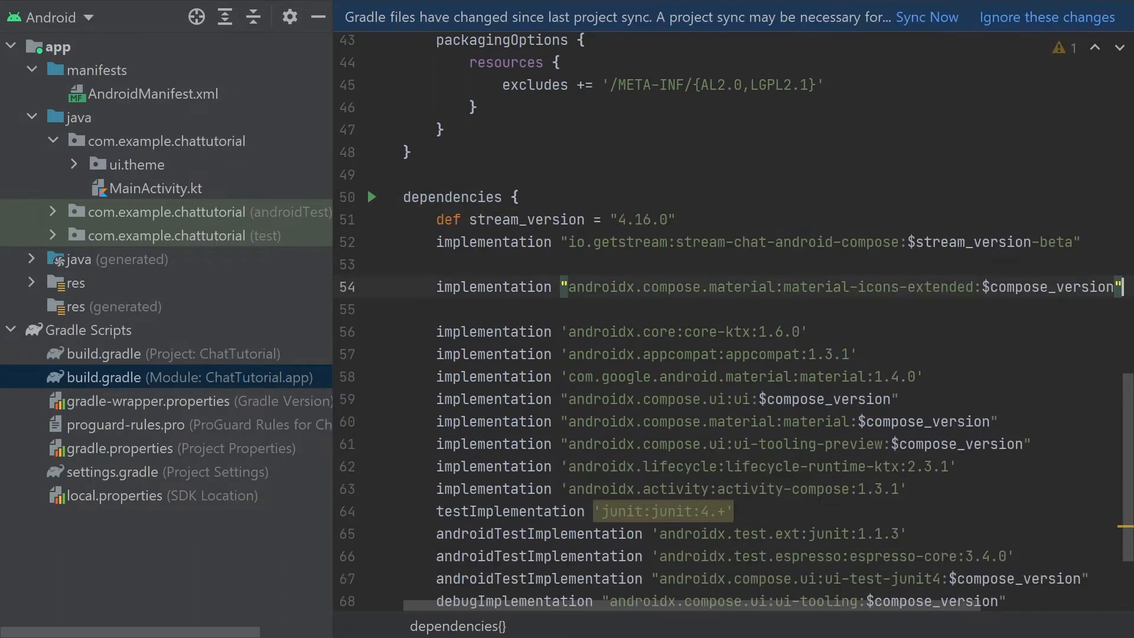
- Add the Stream chat Compose and material-icons-extended dependencies and sync Gradle
scroll("down", 3)
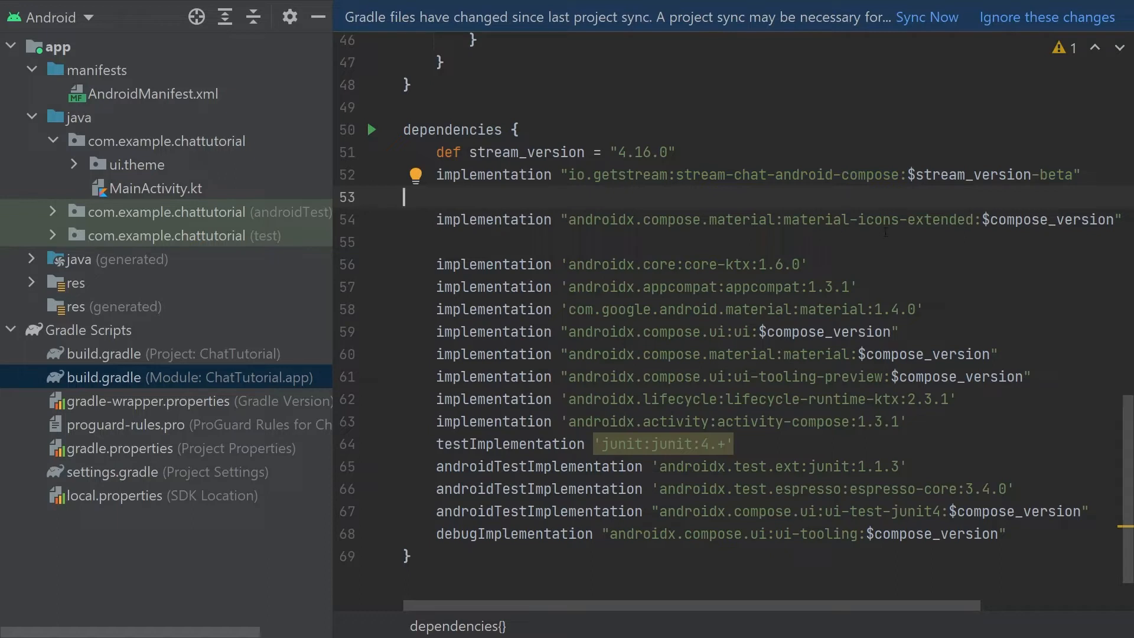
mouse_move(927, 16)
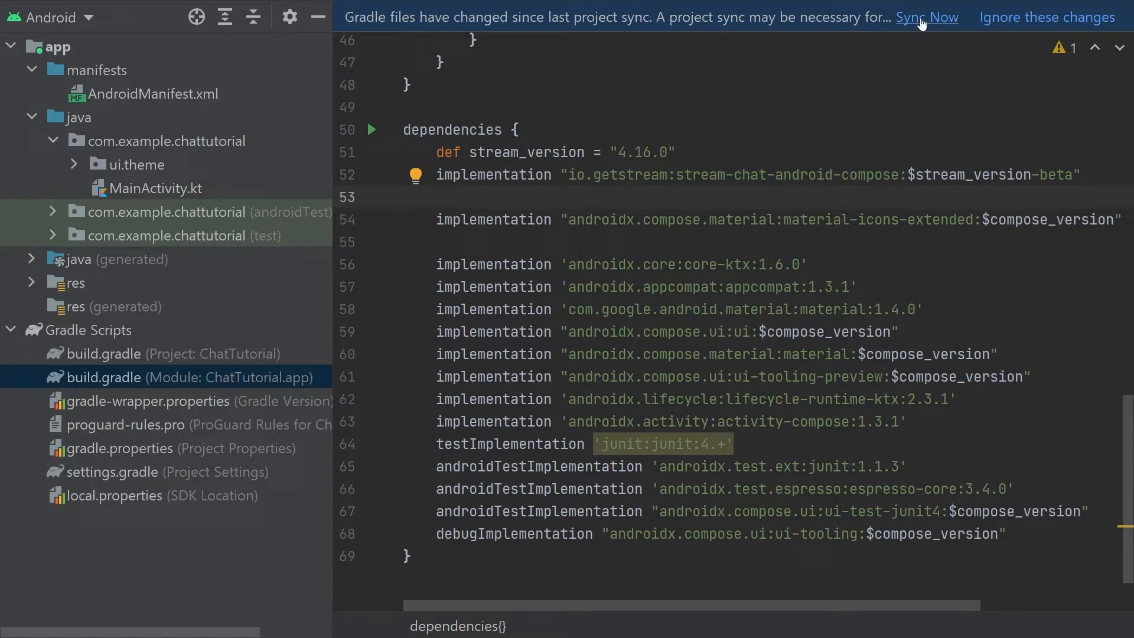
left_click(927, 17)
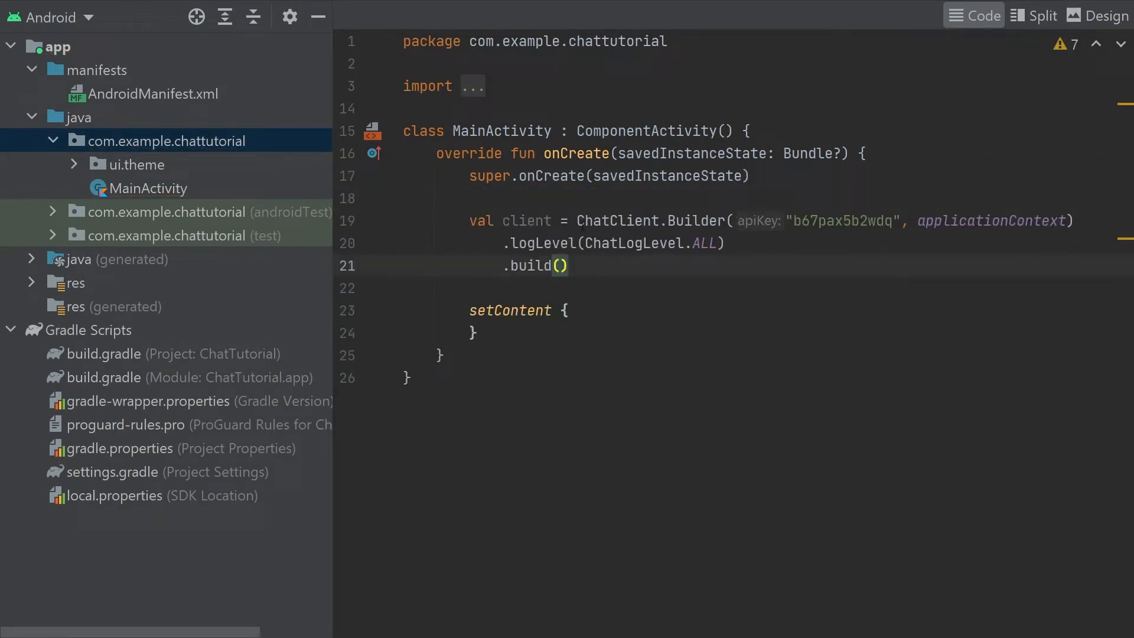
- Build a ChatClient with full logging and a ChatDomain from it in onCreate
double_click(844, 220)
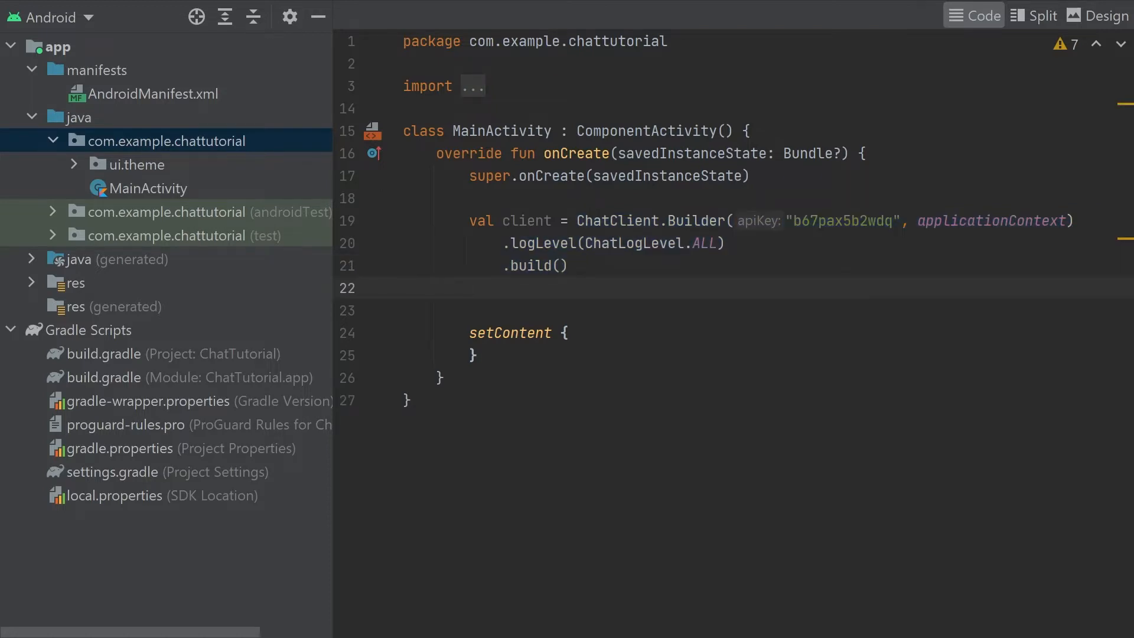
type("ChatDomain.Builder(client, applicationContext).build()")
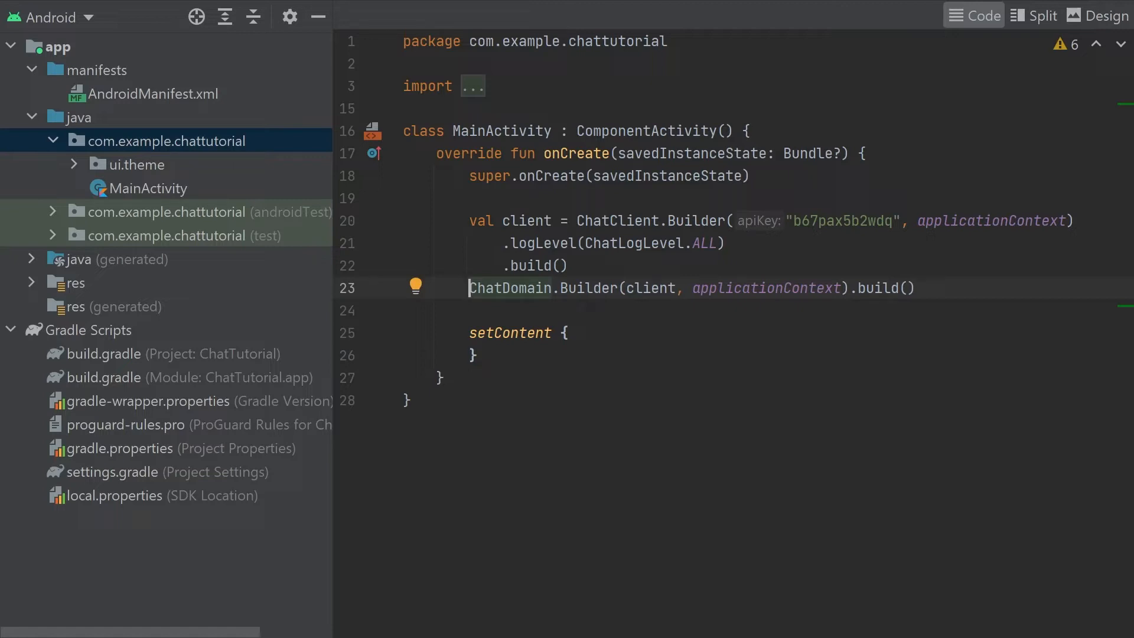
double_click(650, 288)
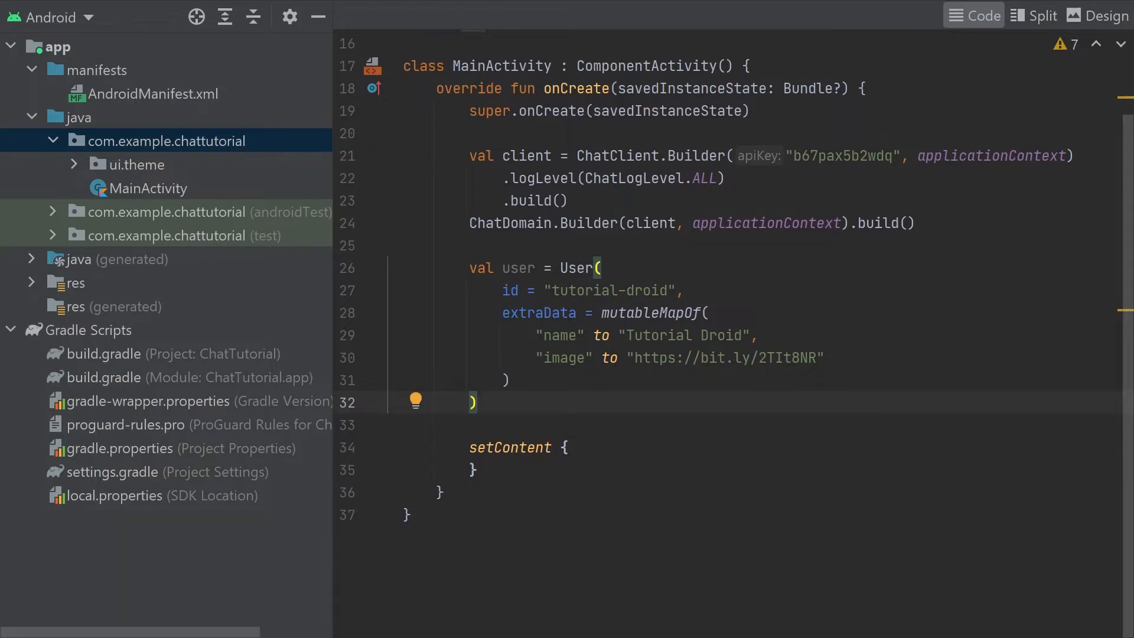
- Connect the tutorial-droid user to the client with a token via client.connectUser(...).enqueue()
type("client.connectUser(")
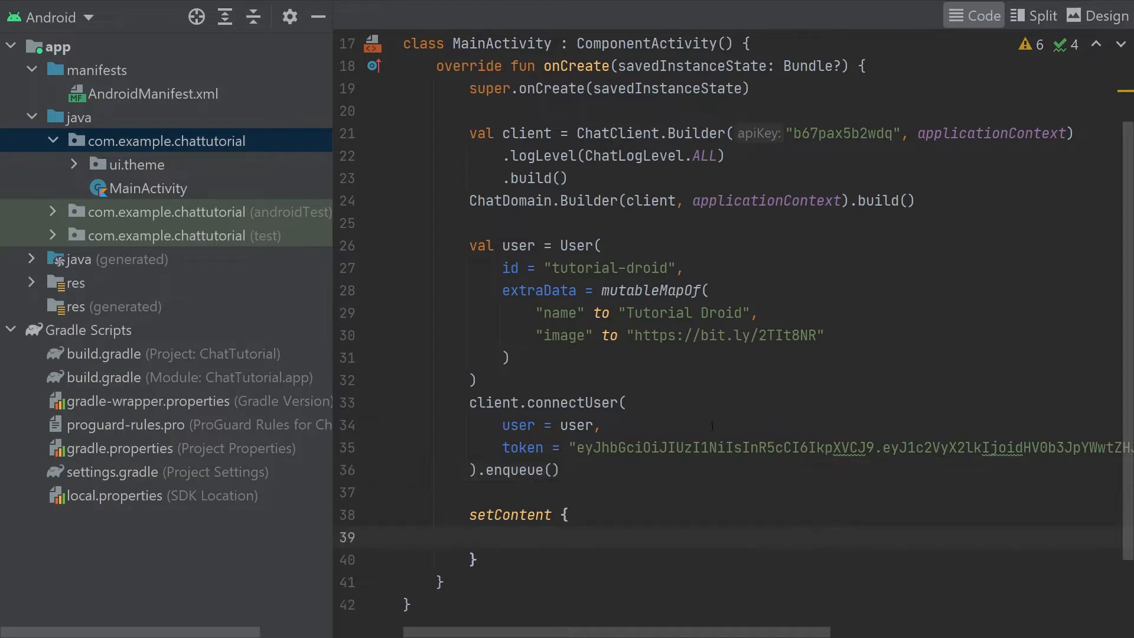
- Wrap setContent's body in a ChatTheme block
scroll("down", 3)
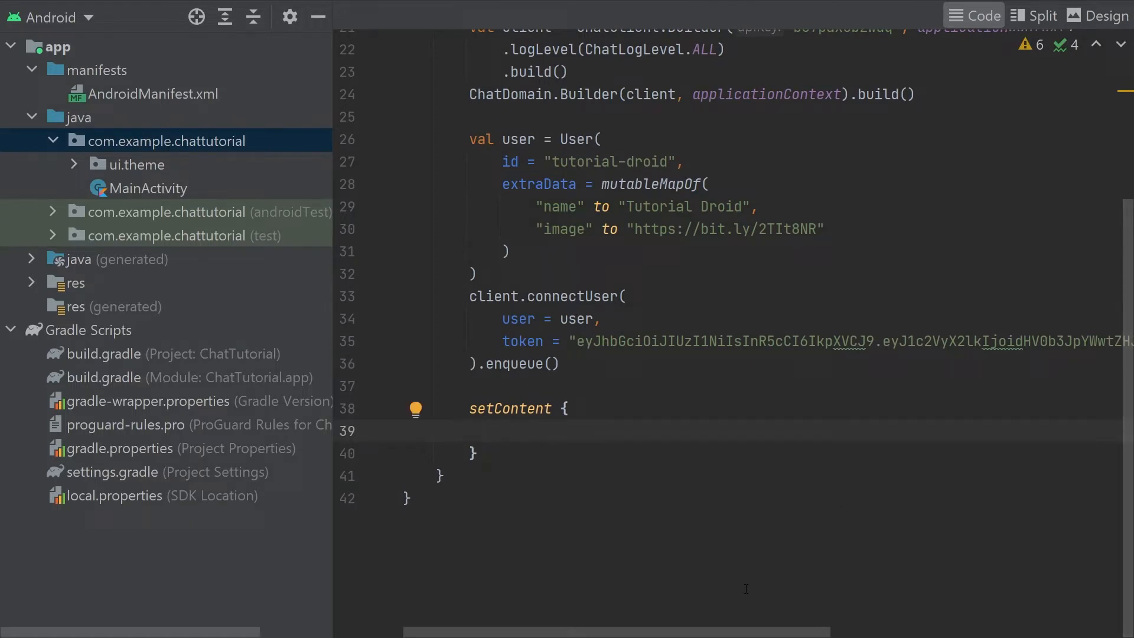
type("ChatTheme() {")
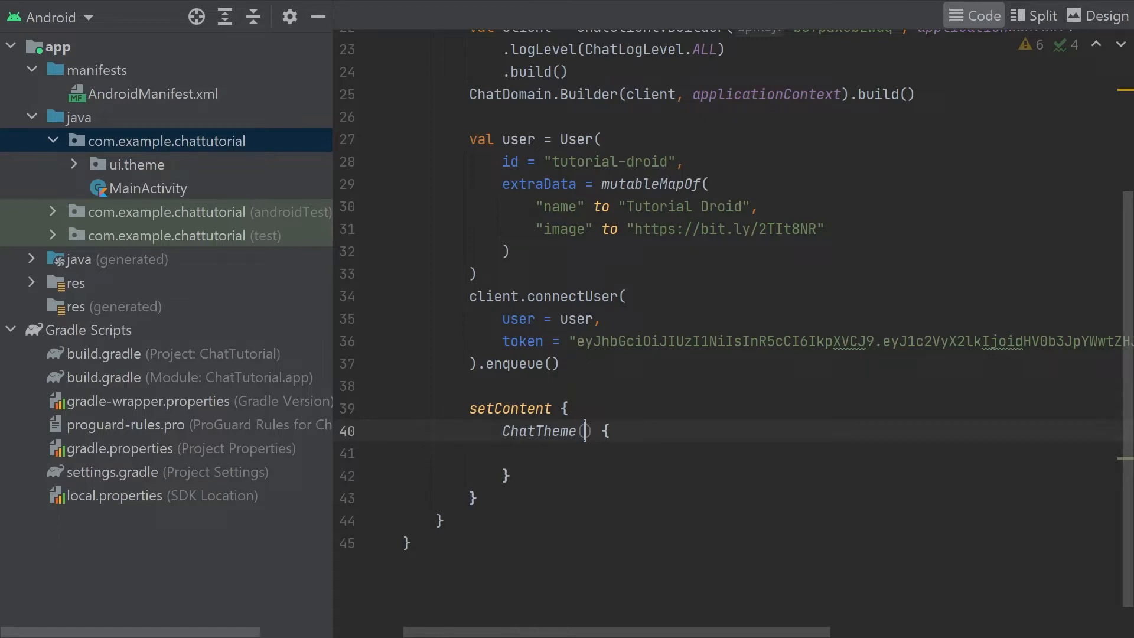
left_click(585, 430)
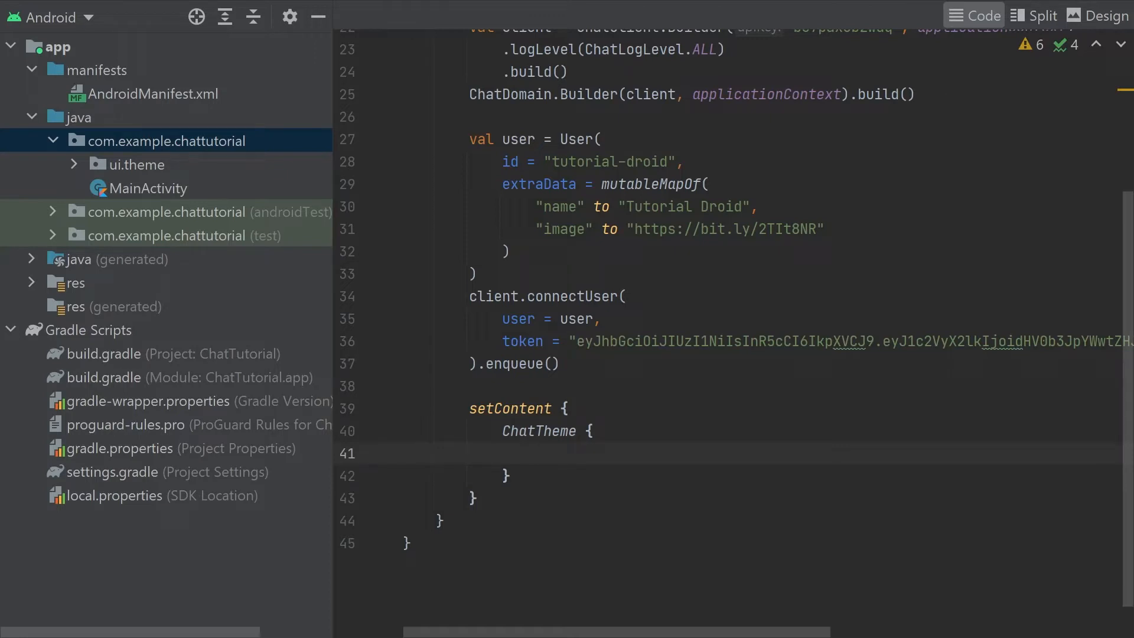
- Add a ChannelsScreen titled with R.string.app_name, with onItemClick and onBackPressed handlers
type("ChannelSScreen(")
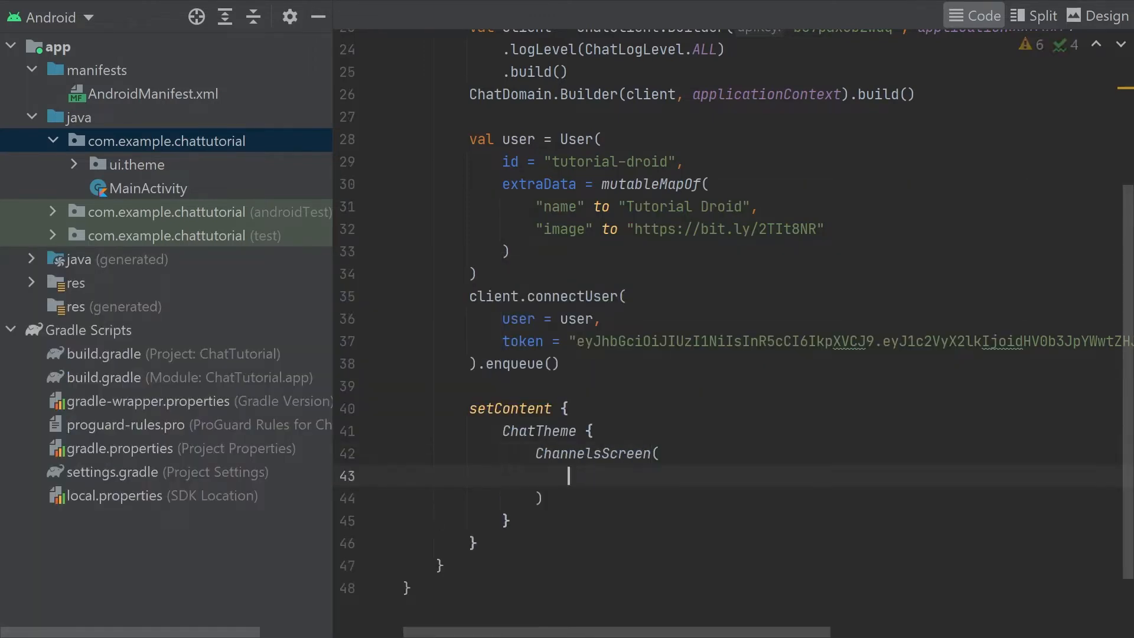
type("title =")
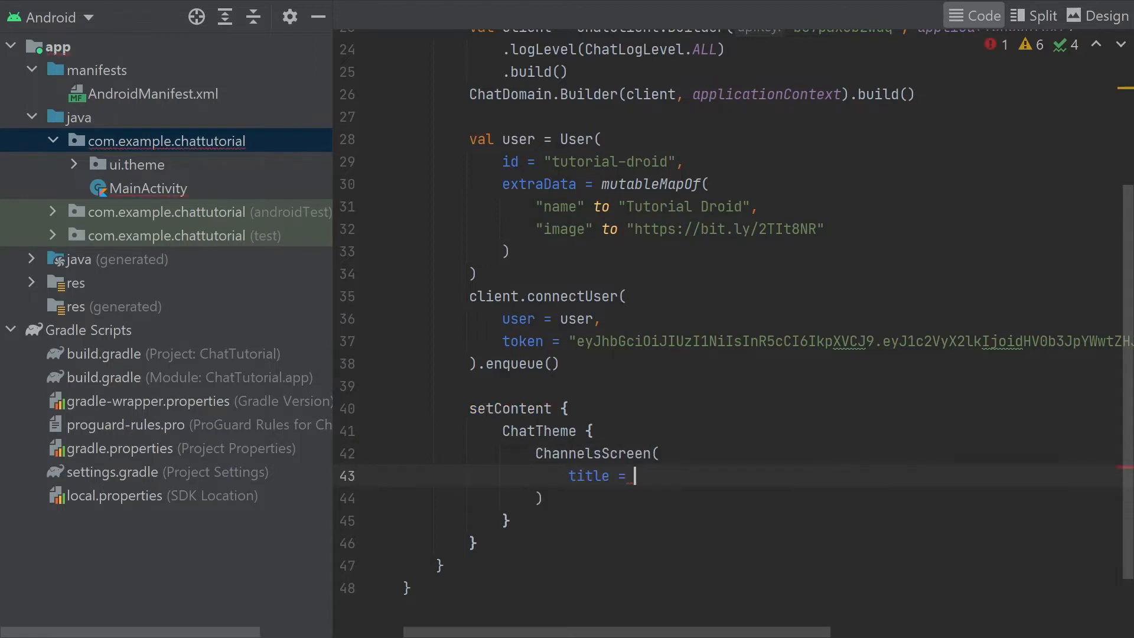
type("stringResource(id = R.string.app_name),")
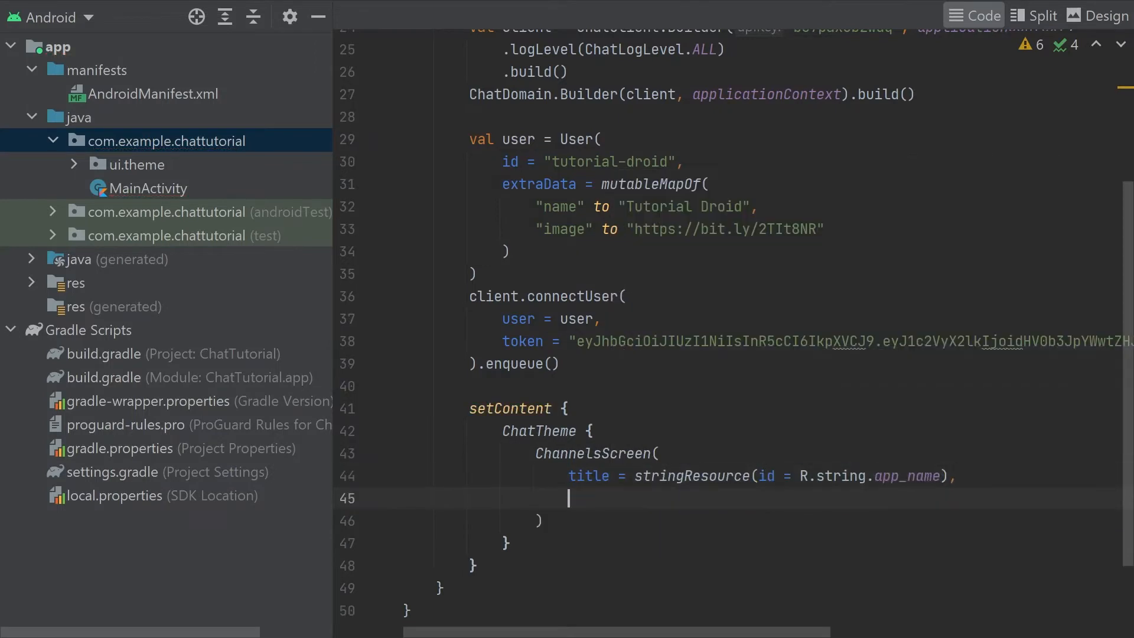
type("onItemClick = { channel ->")
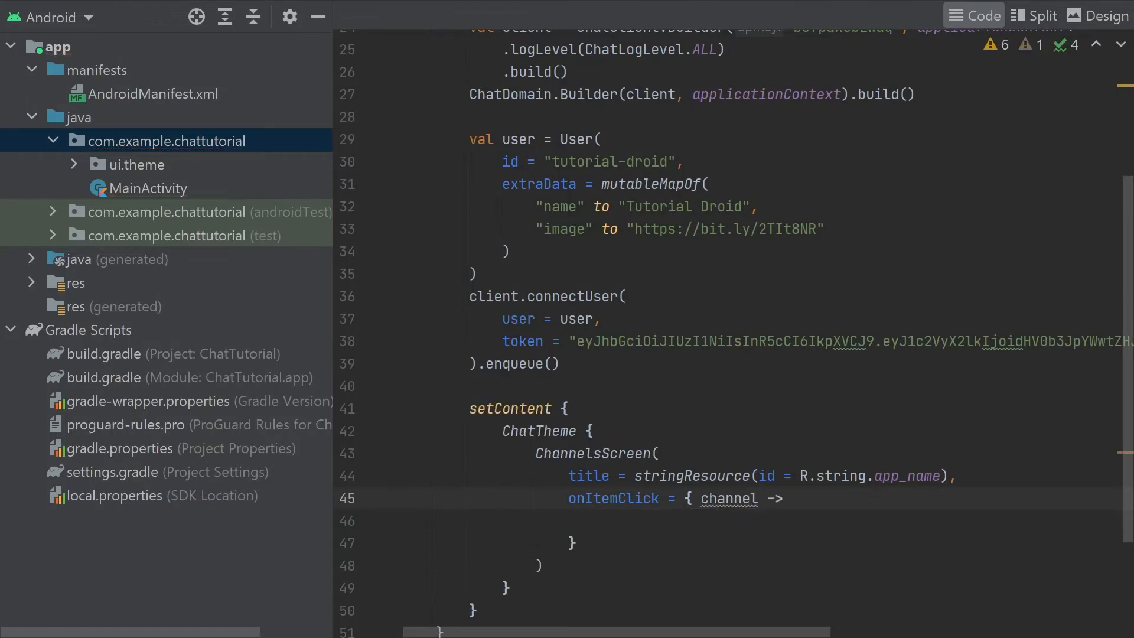
type("onb")
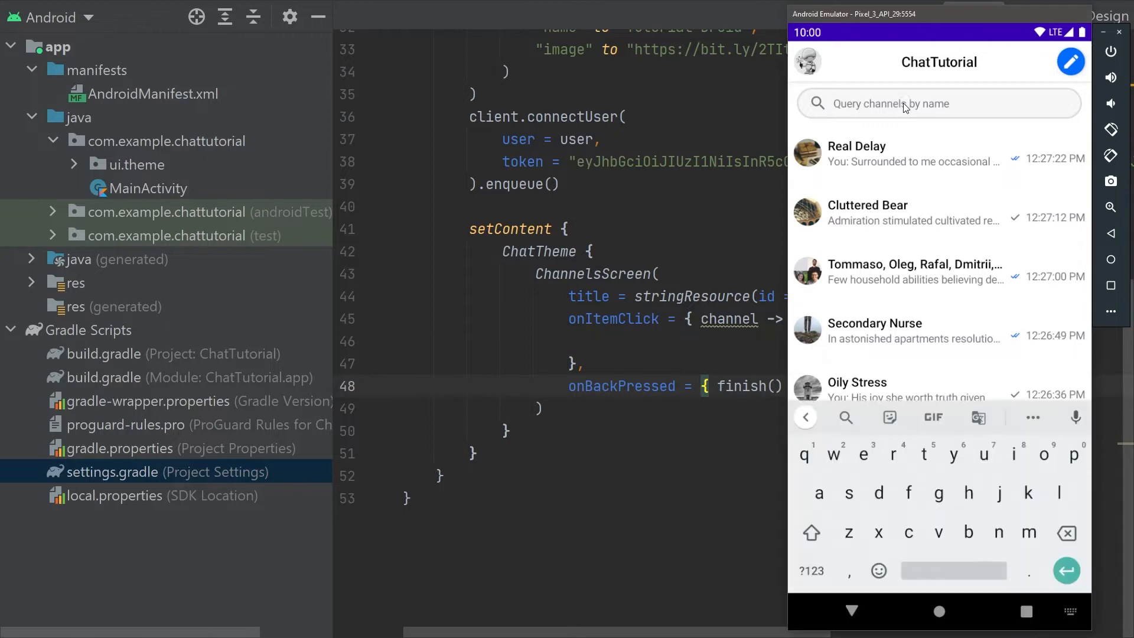
- Search the channel list for 'Real', clear the search and scroll the channels
type("Real")
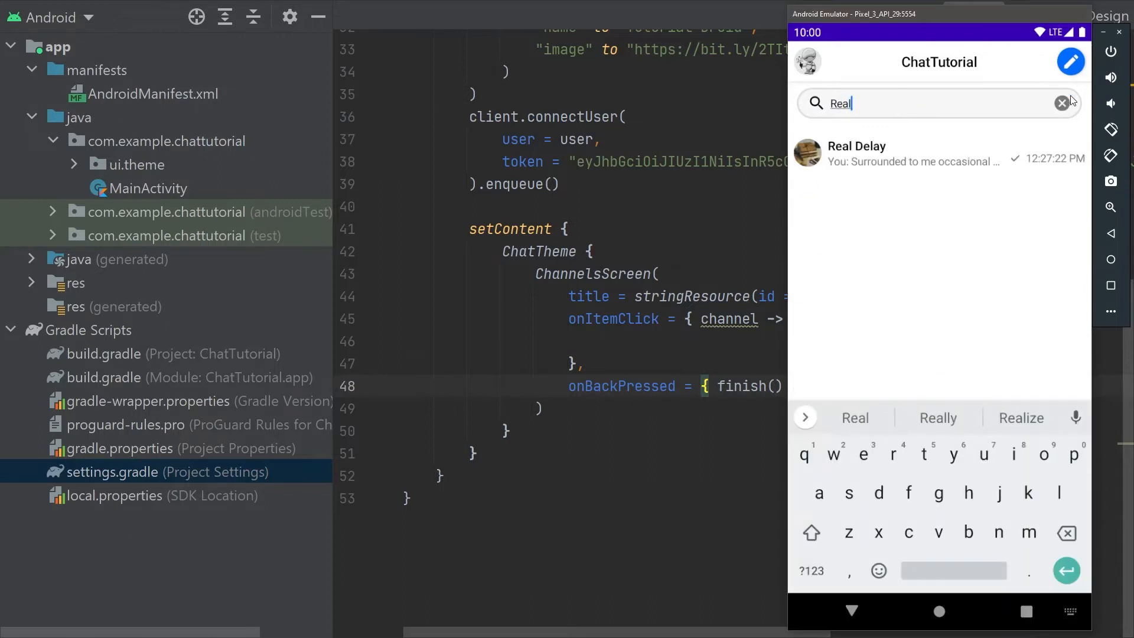
left_click(1061, 101)
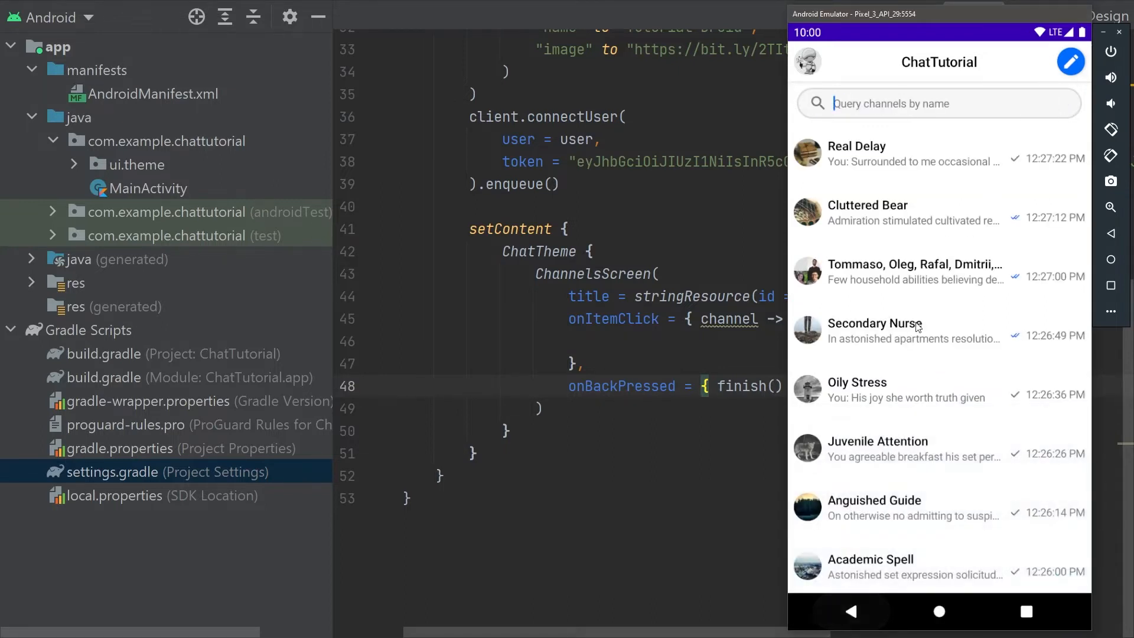
scroll("down", 3)
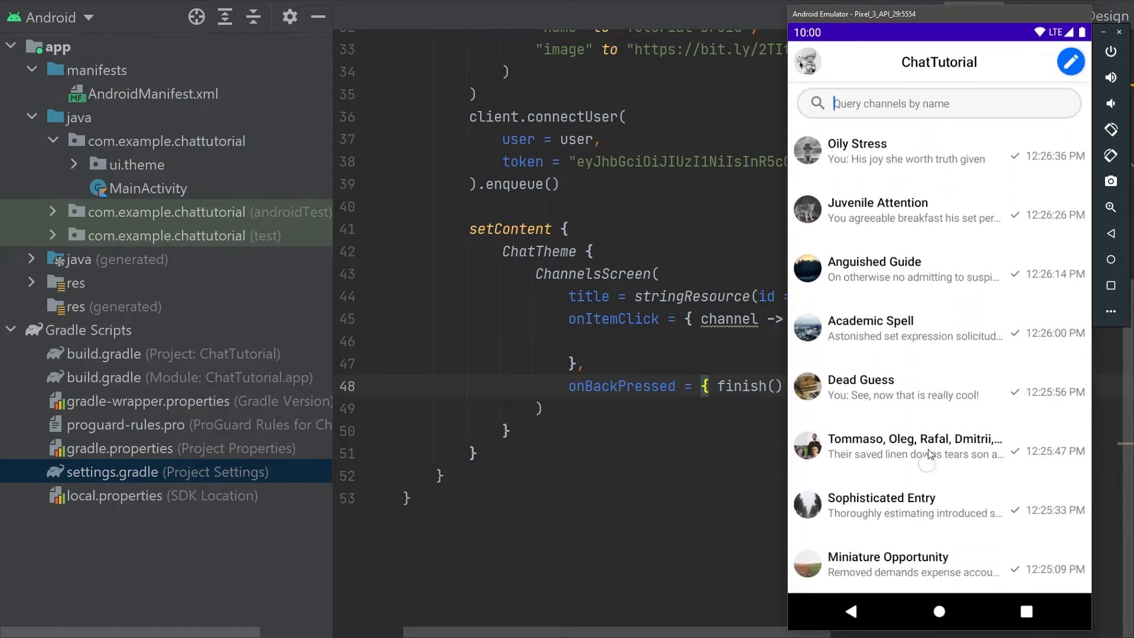
scroll("down", 3)
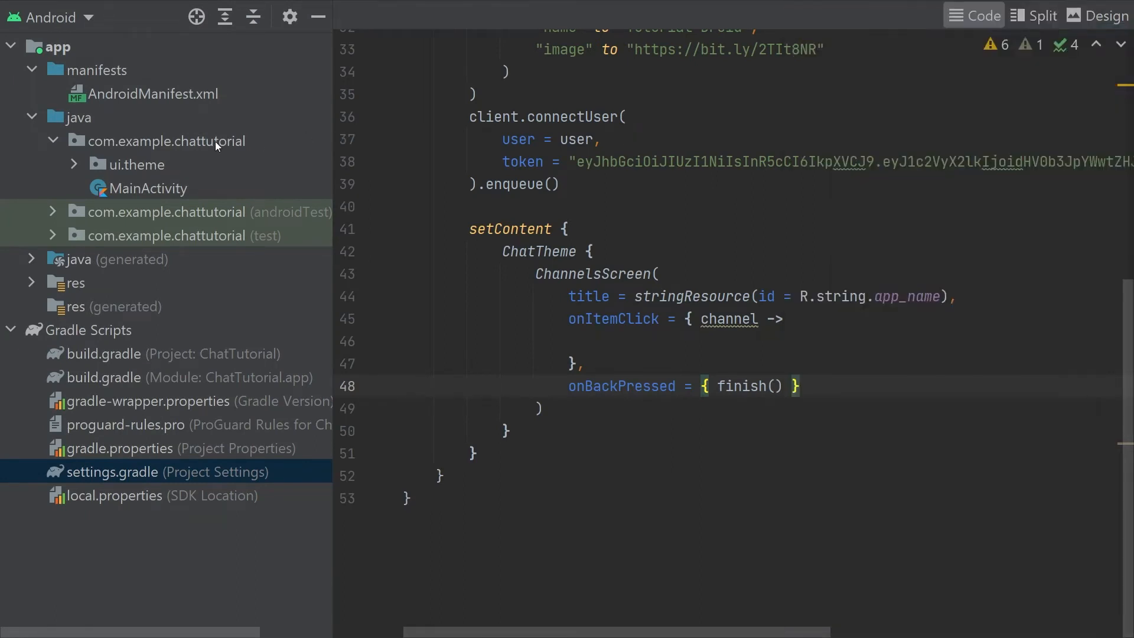
- Create a new empty MessagesActivity in com.example.chattutorial without a layout file
right_click(165, 141)
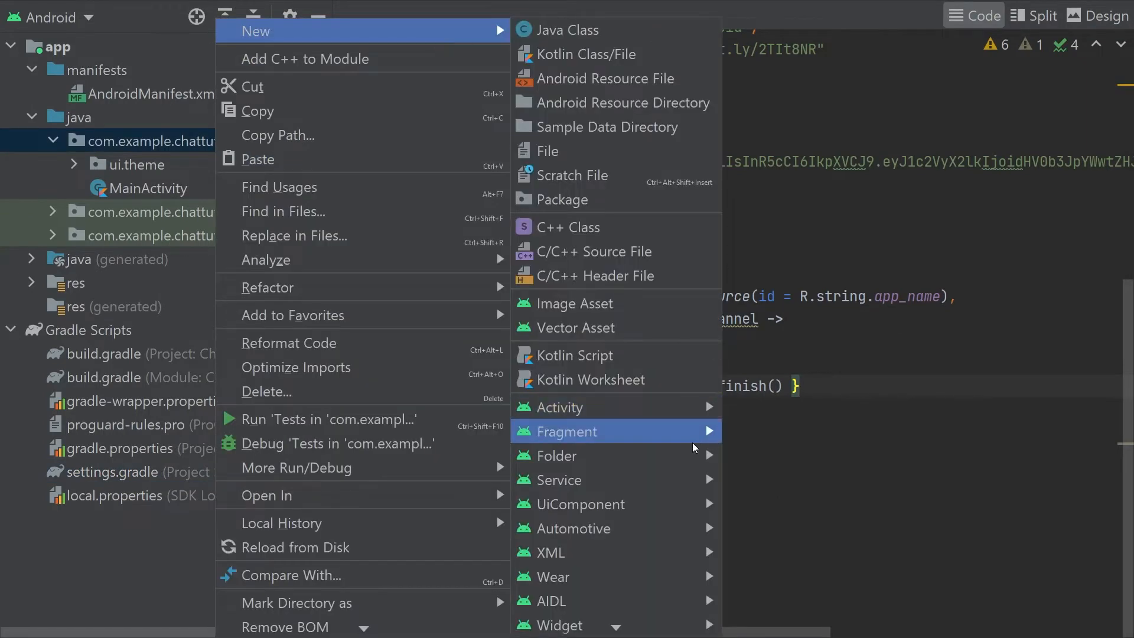
left_click(560, 407)
type("MessagesActivity")
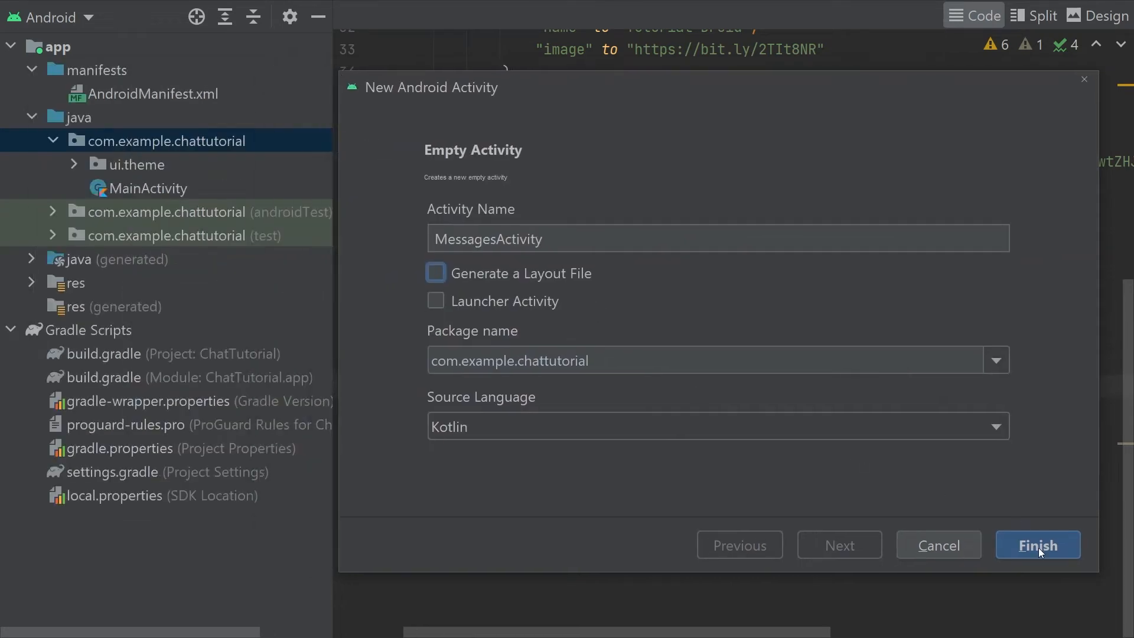
left_click(1037, 544)
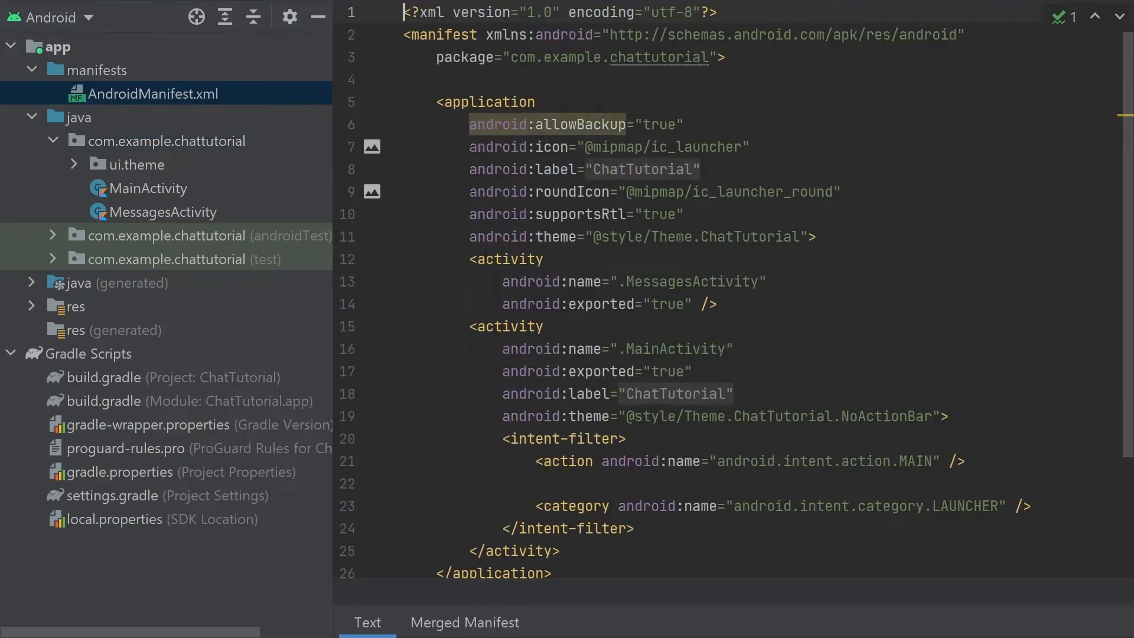
- Set windowSoftInputMode="adjustResize" on MessagesActivity in the manifest and go to its source
type("softin")
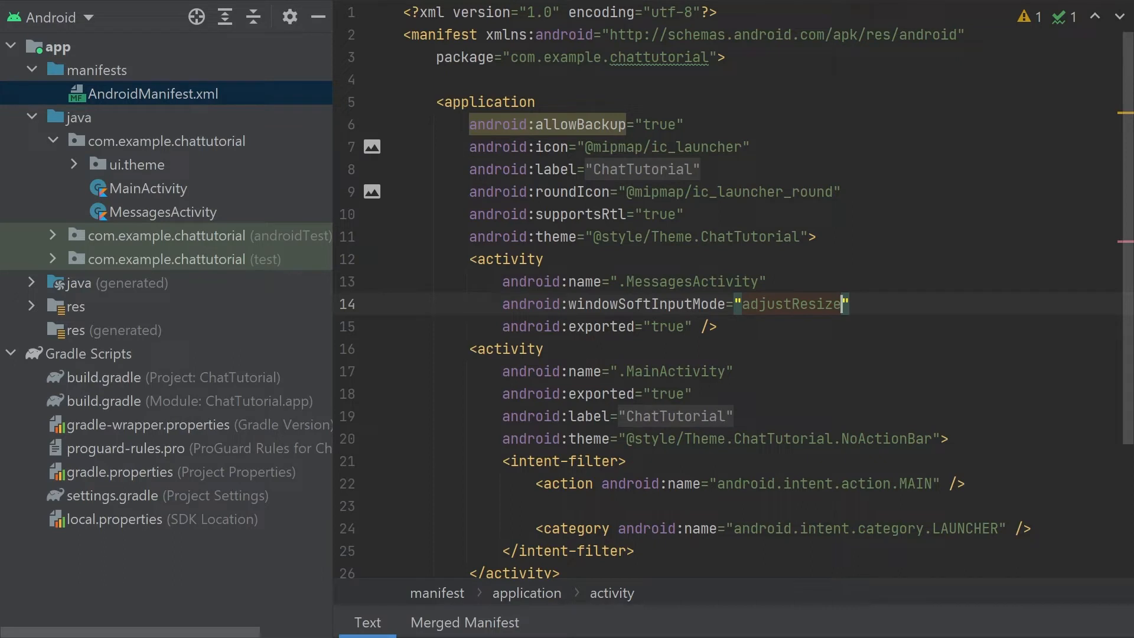
mouse_move(728, 288)
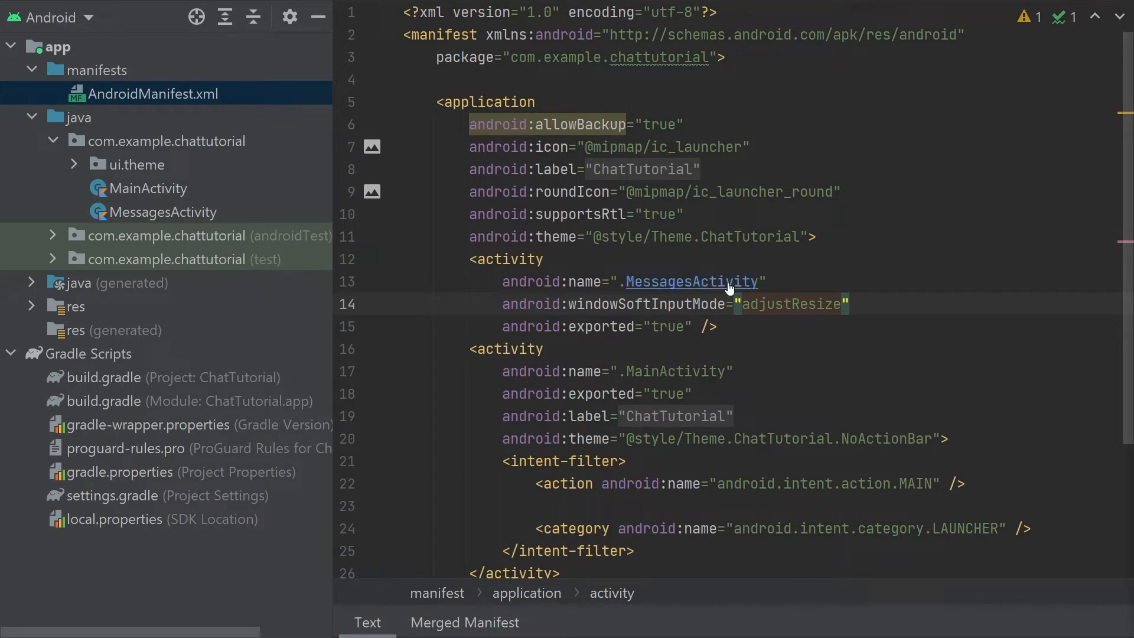
left_click(693, 281)
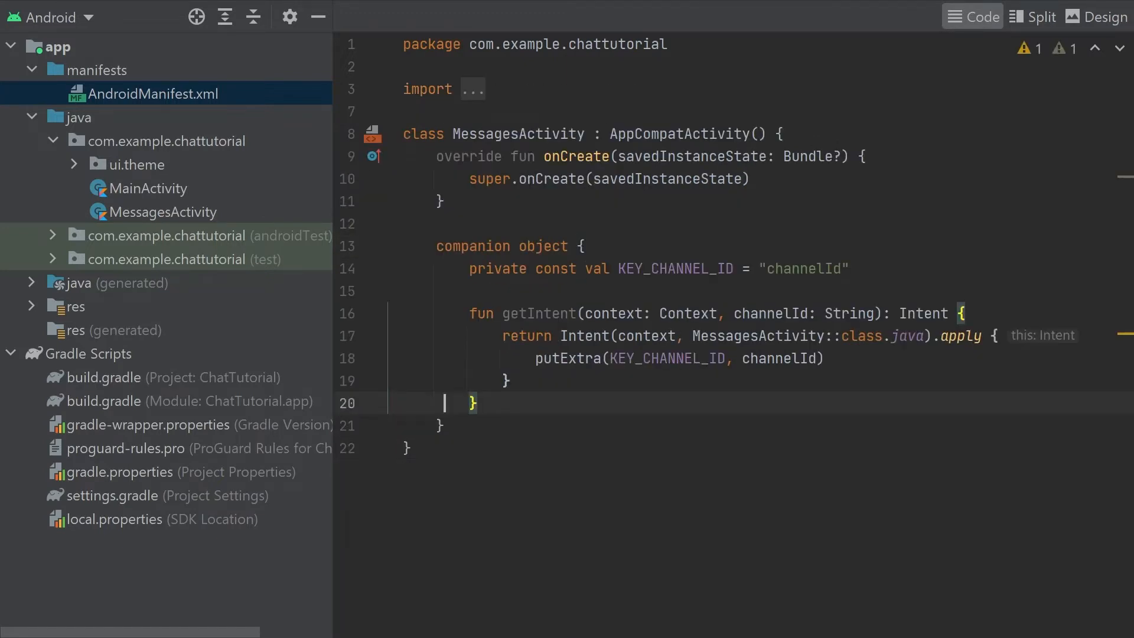
- Read channelId from the KEY_CHANNEL_ID extra and start setContent with ChatTheme
double_click(539, 313)
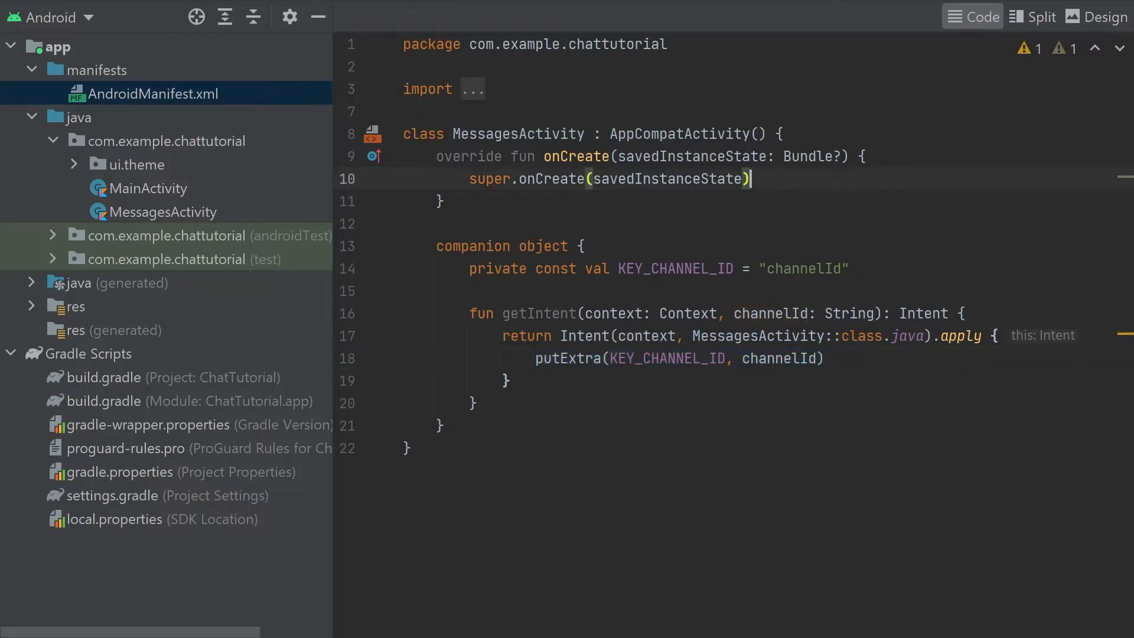
type("val channelId = intent.getStringExtra(KEY_CHANNEL_ID)")
type("if (channelId == null) {")
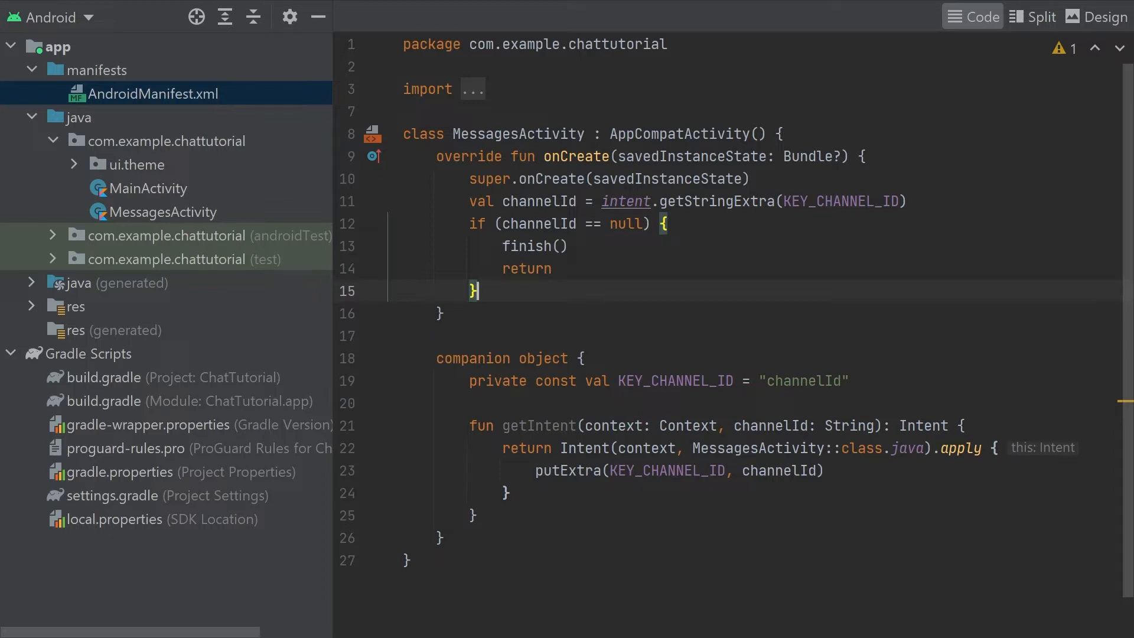
type("setContent {")
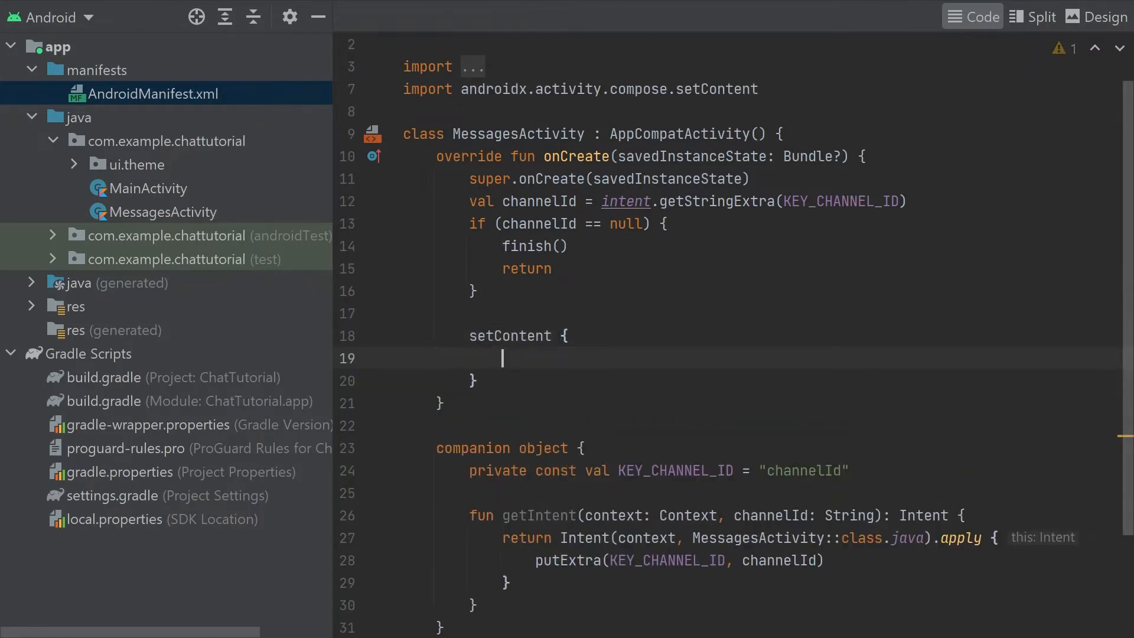
type("ChatTheme {")
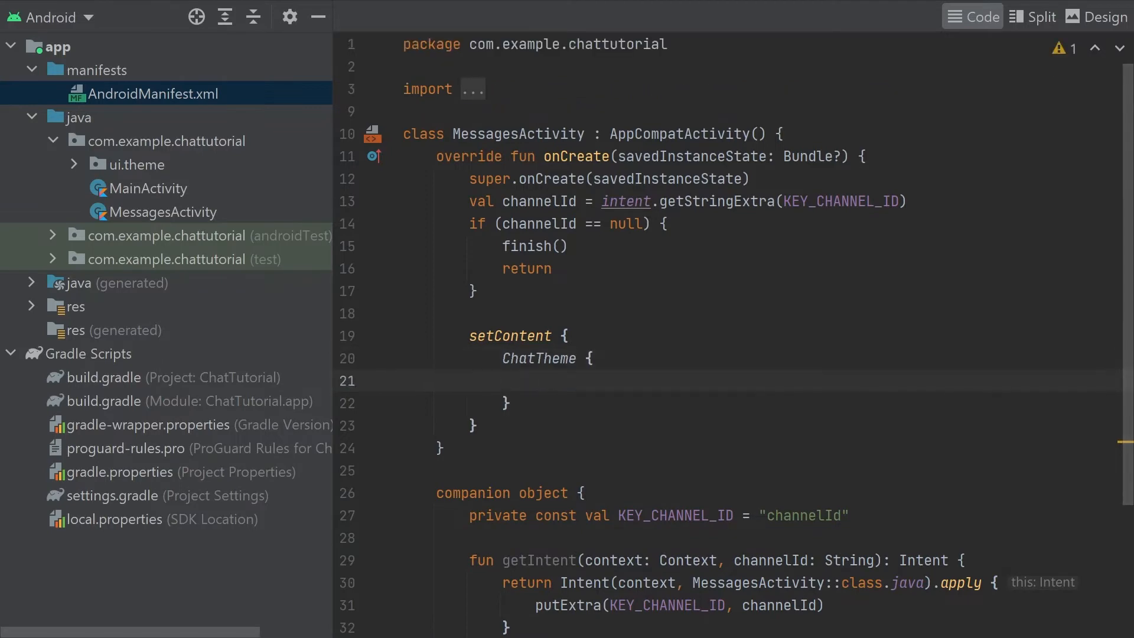
- Show MessagesScreen(channelId, onBackPressed = { finish() }) and run the app
type("MessagesScreen(channelId =")
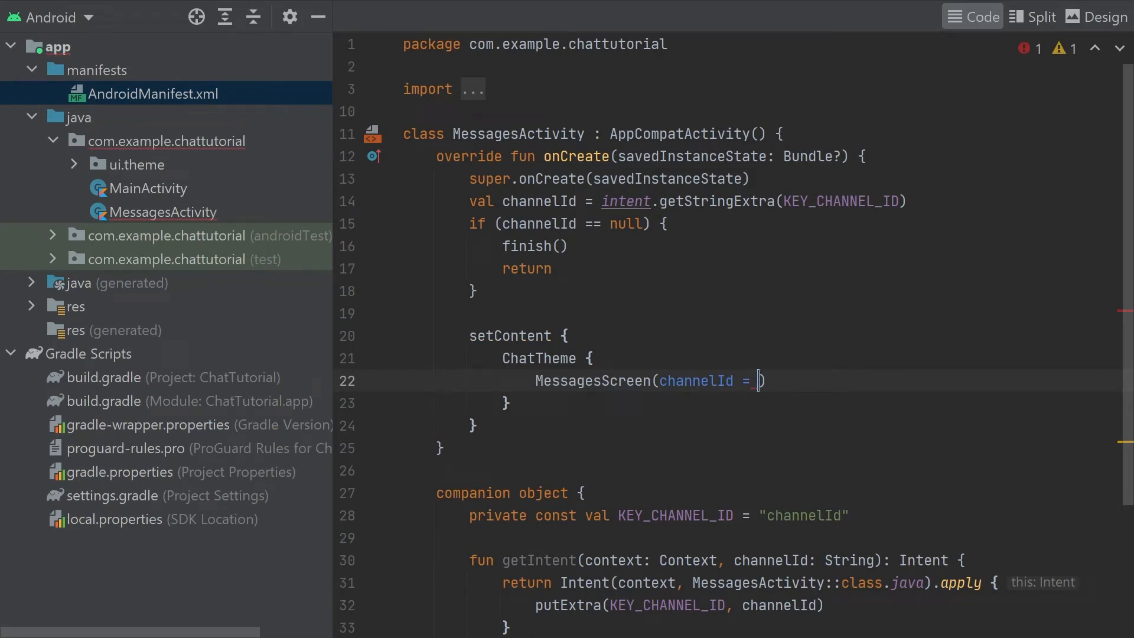
type("channelId = channelId")
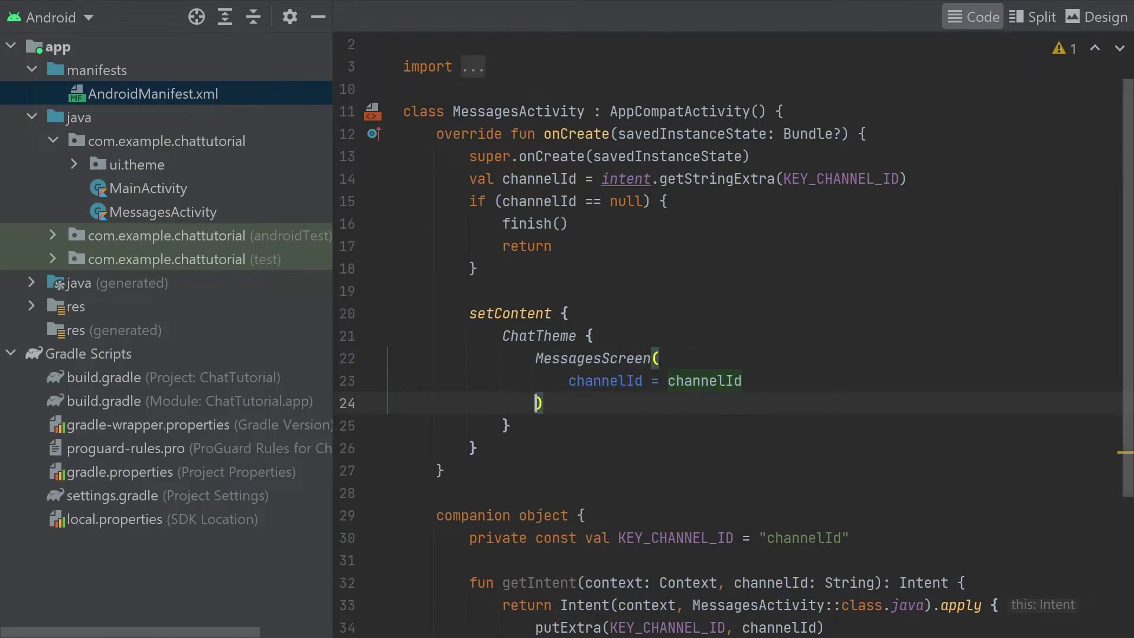
type(",")
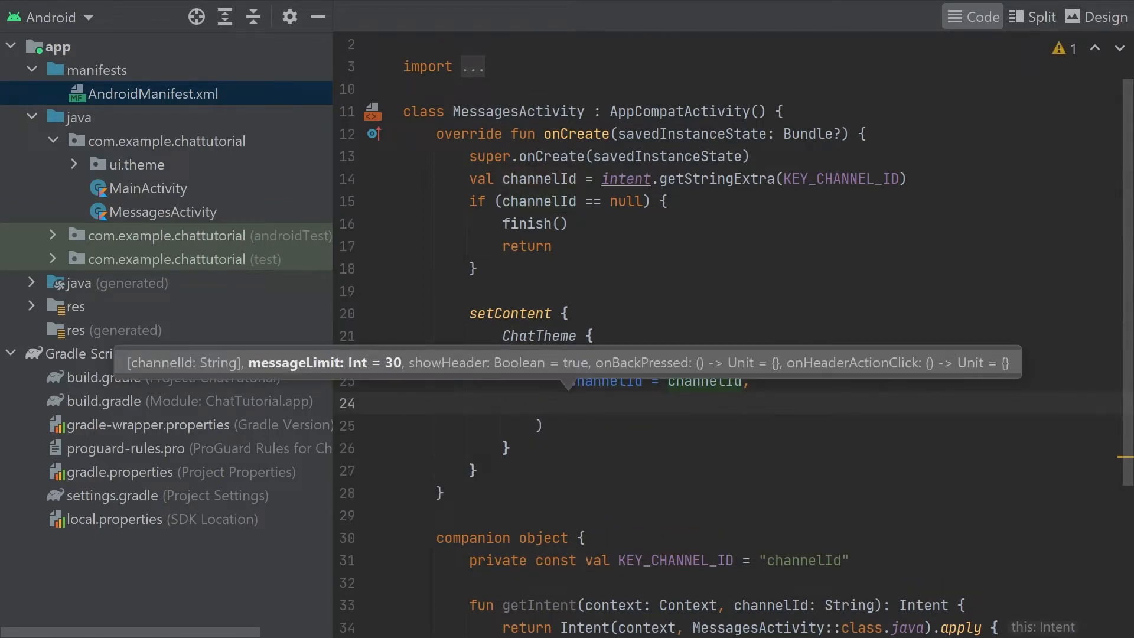
type("onBackPressed =")
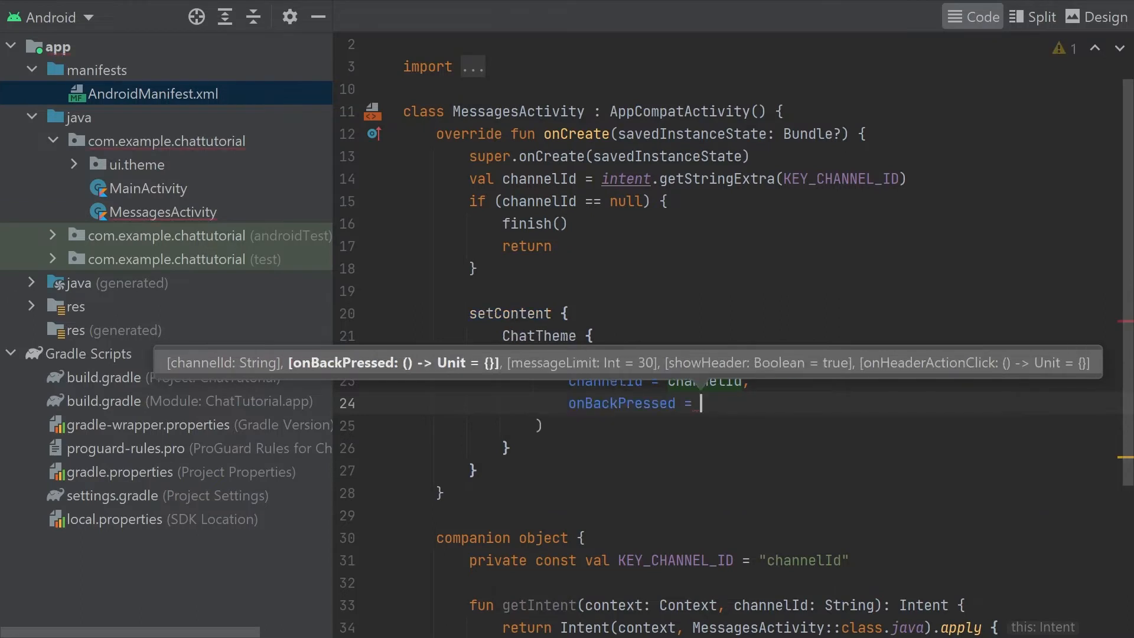
type("{ finish() }")
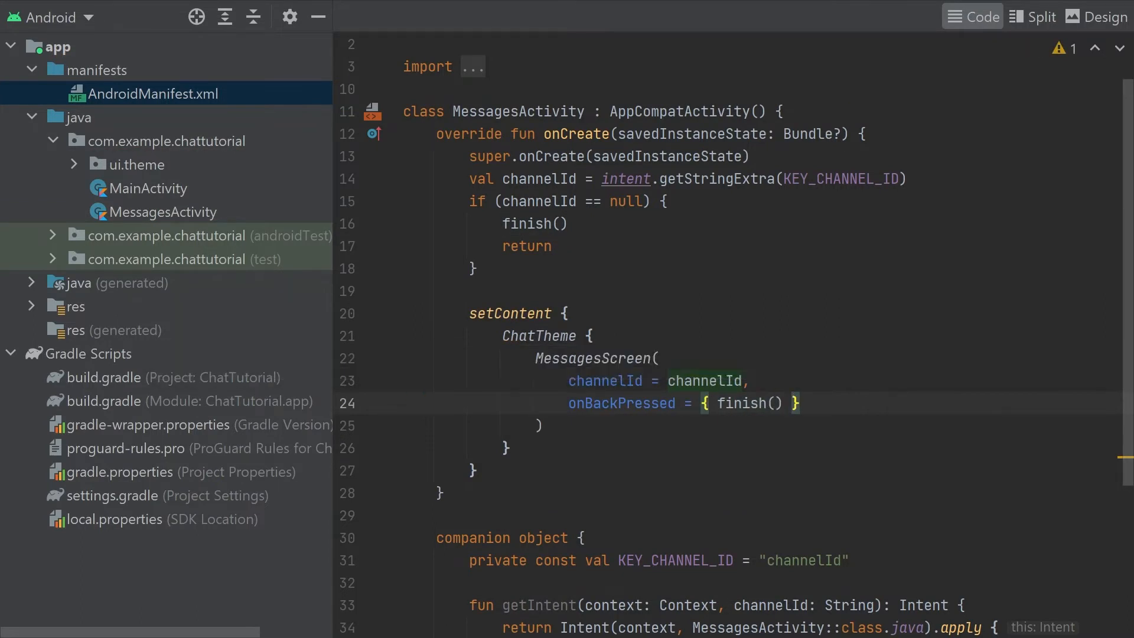
left_click(149, 187)
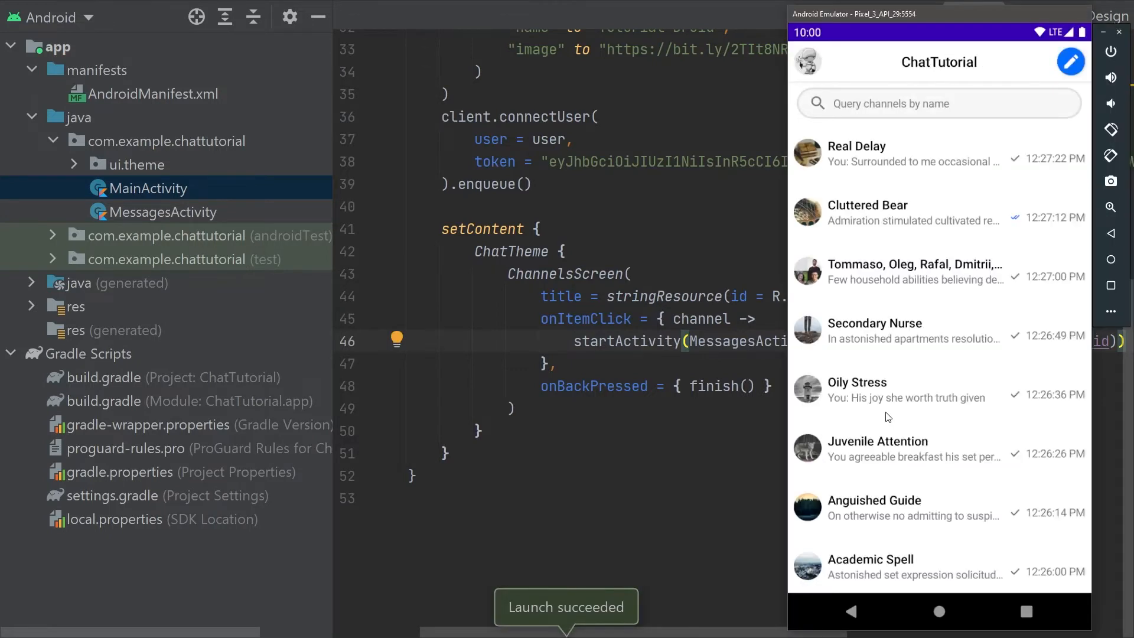
- Send a 'Hello world' message in the Cluttered Bear channel and return to the channel list
left_click(867, 213)
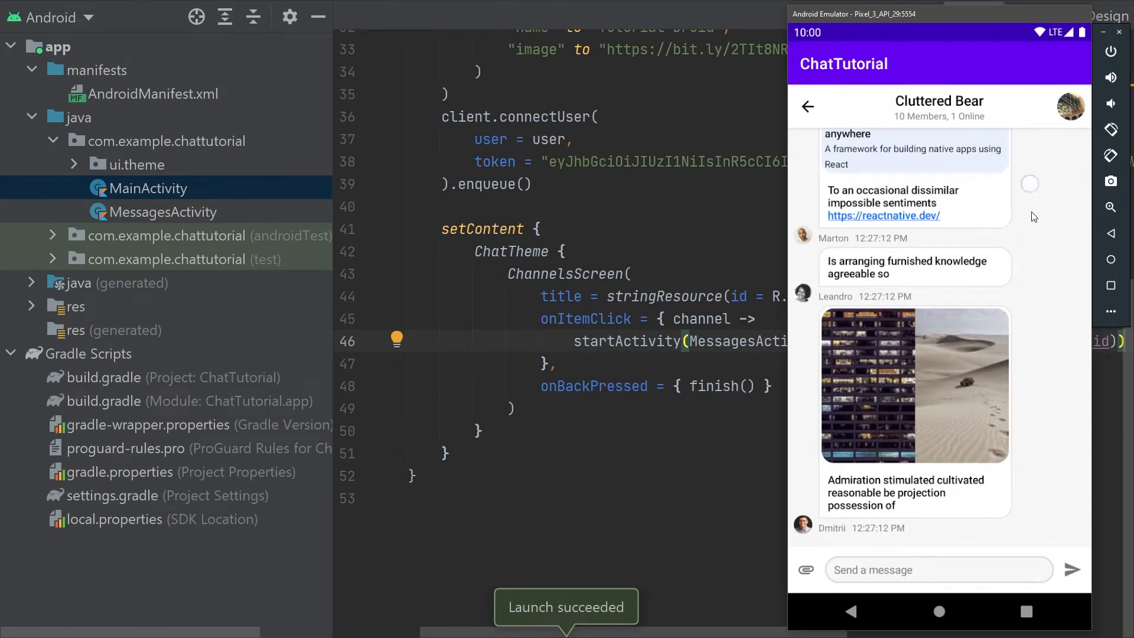
scroll("down", 3)
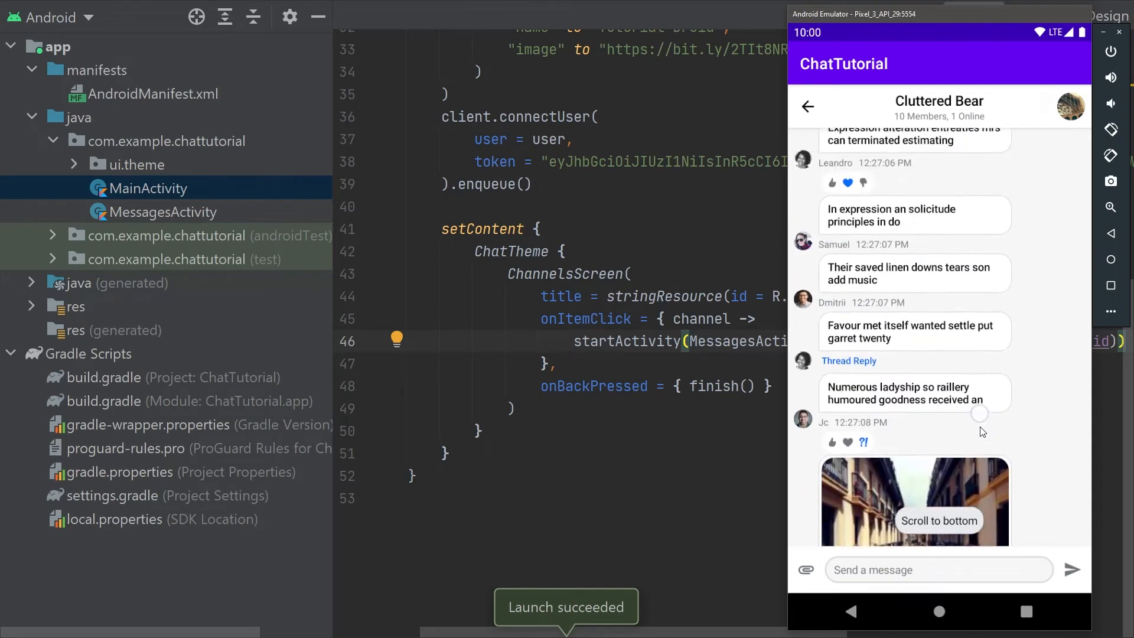
scroll("down", 3)
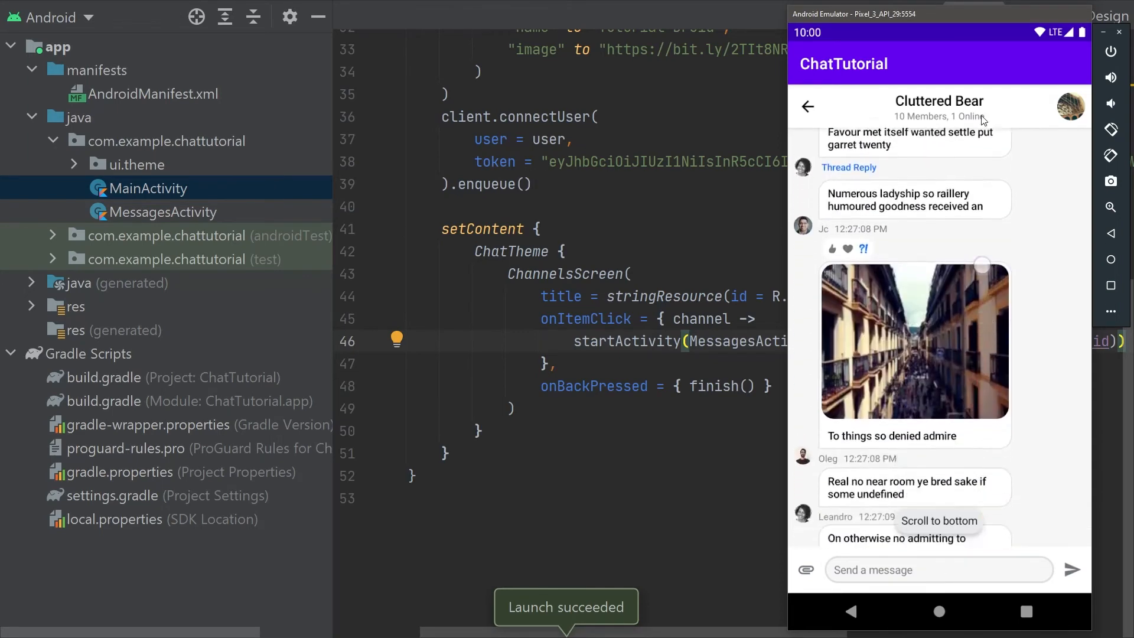
left_click(939, 570)
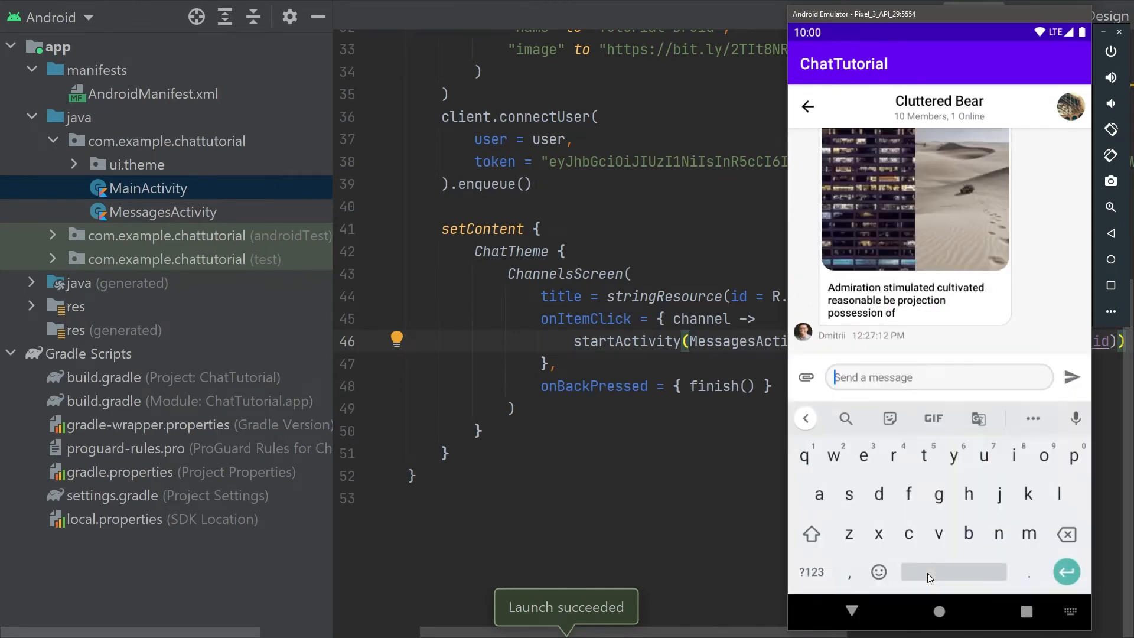
type("Hello world")
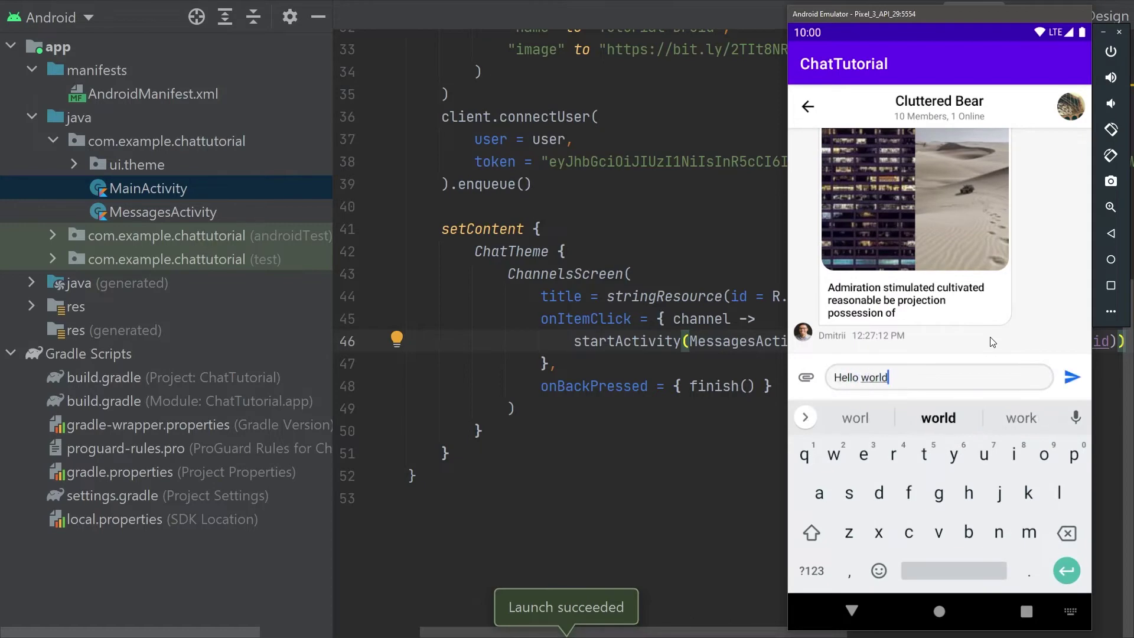
left_click(1070, 376)
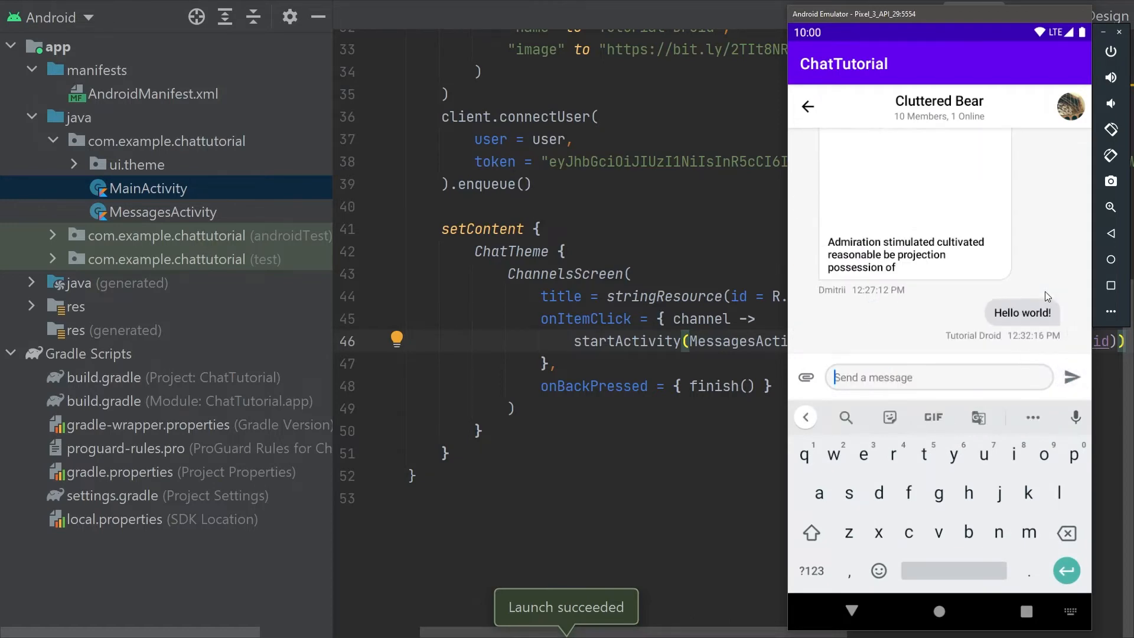
left_click(806, 106)
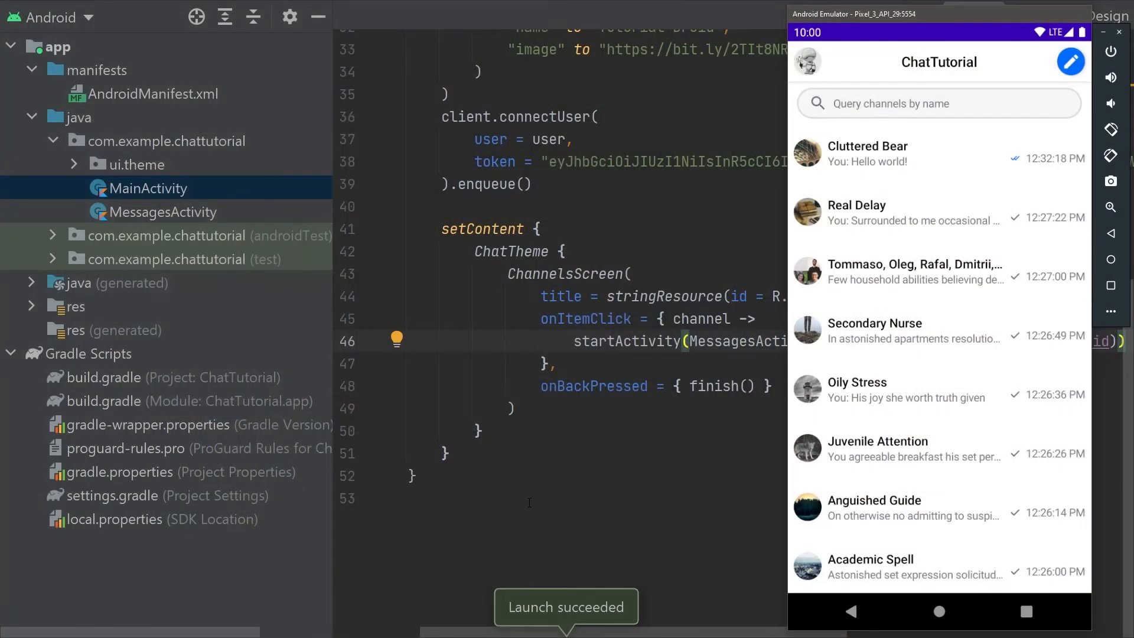
- Give ChatTheme StreamShapes: 8dp avatars, 16dp attachments, 24dp bubbles, rectangular input field
left_click(164, 212)
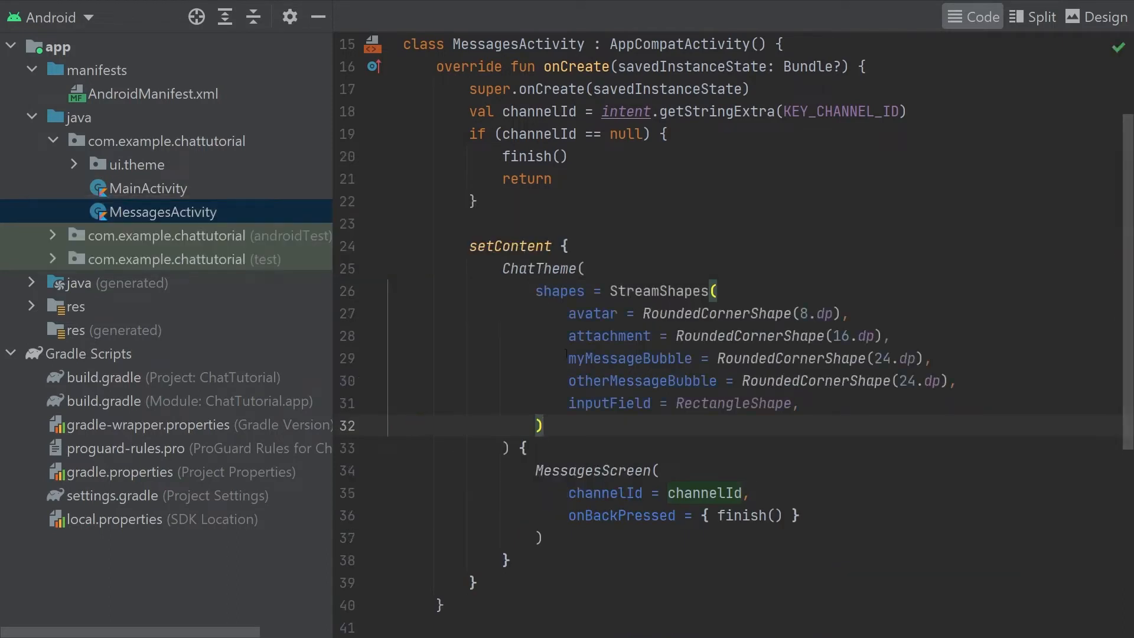
left_click_drag(568, 358, 954, 382)
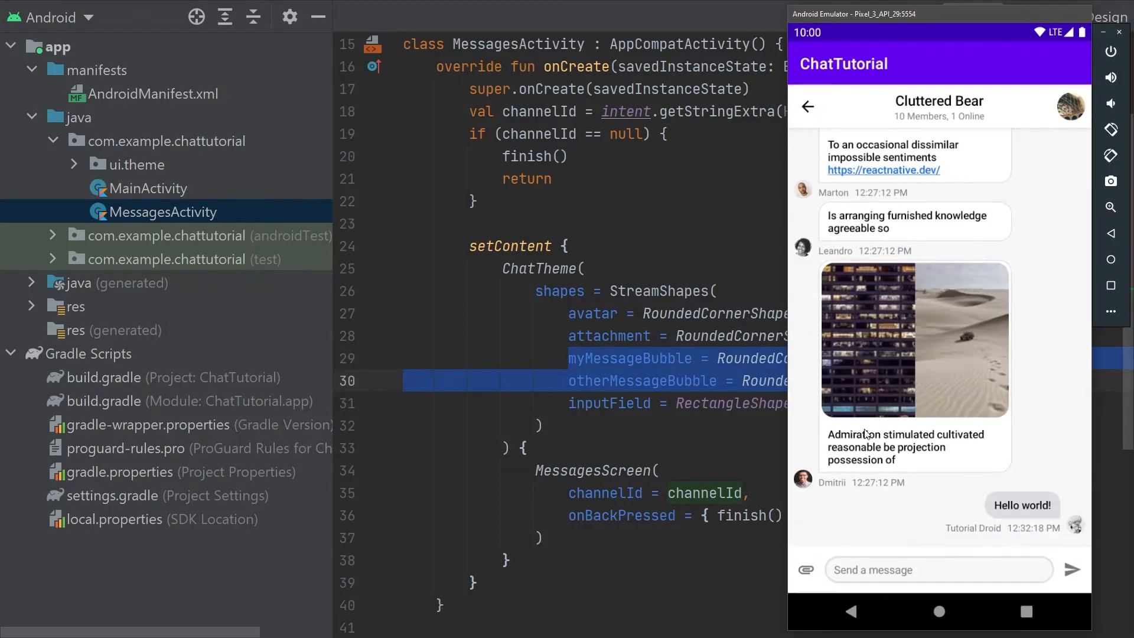
mouse_move(1034, 512)
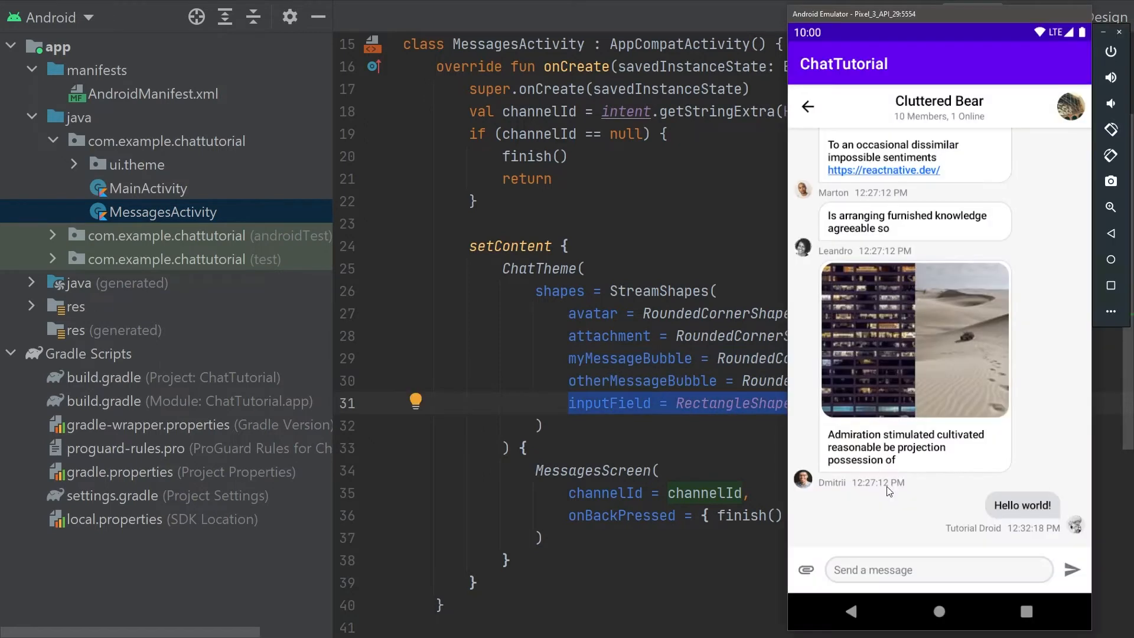
mouse_move(824, 574)
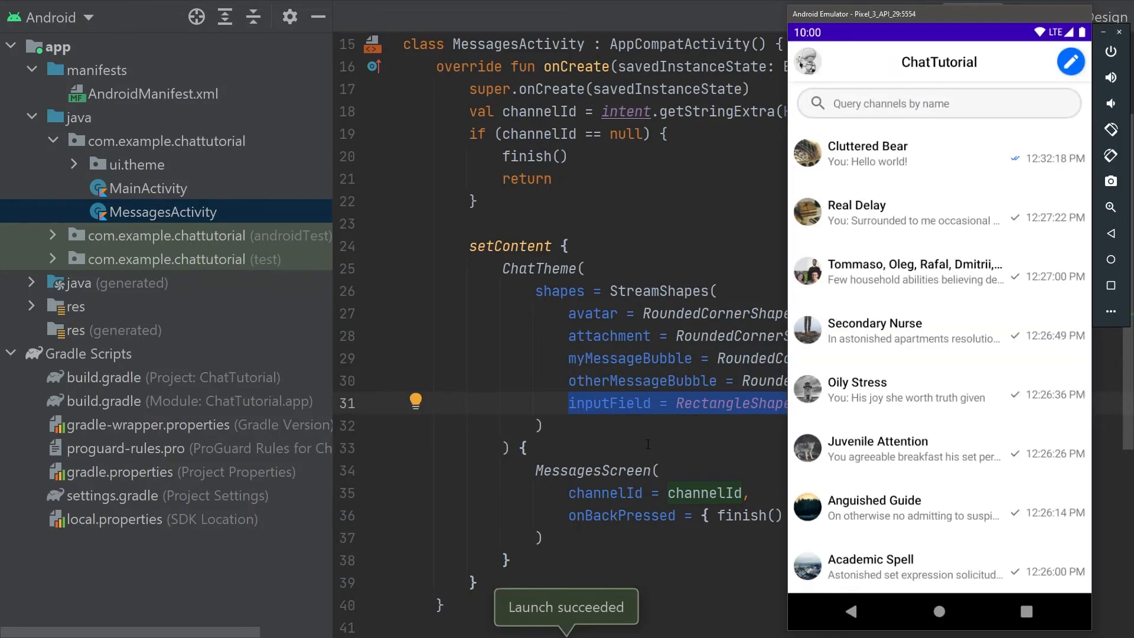
- Return from the Cluttered Bear chat to the channel list with the back arrow
left_click(867, 153)
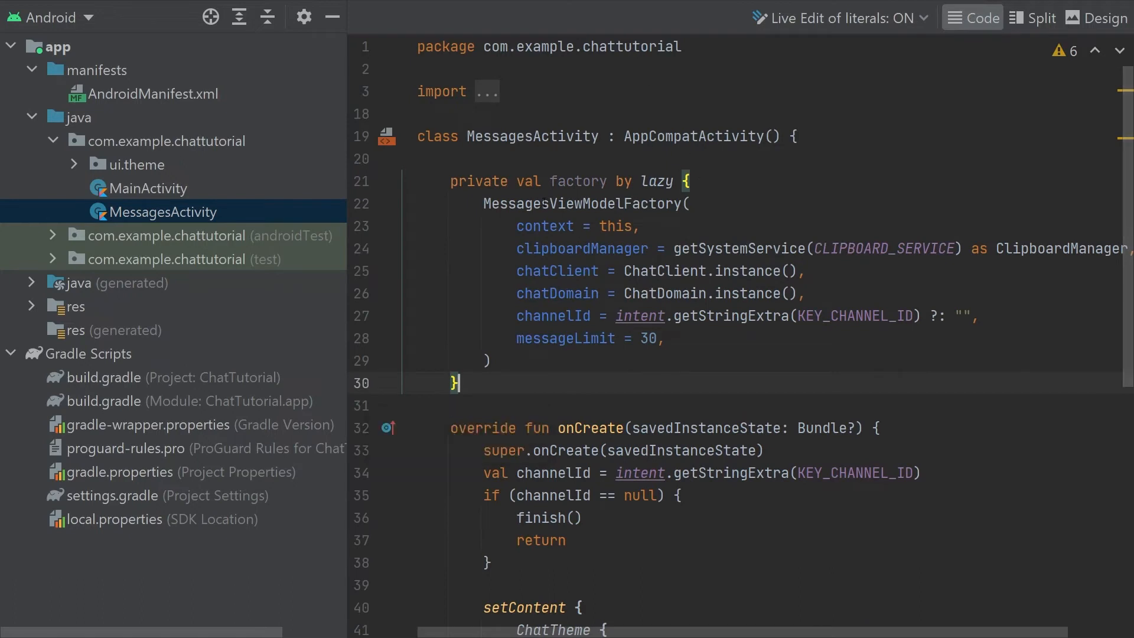
double_click(585, 203)
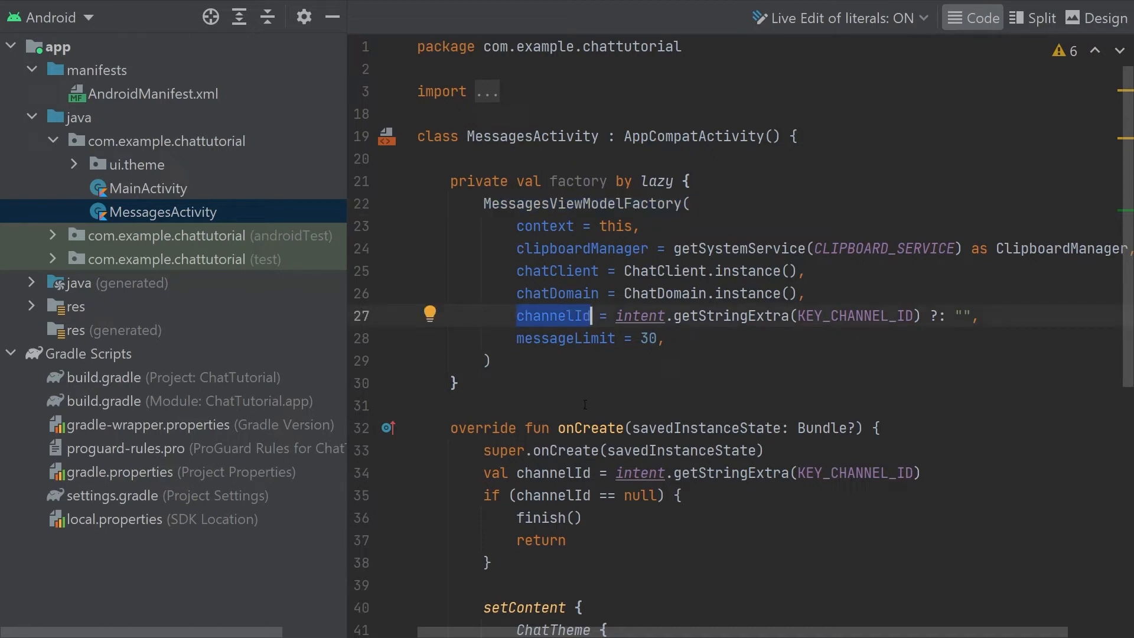
type("private val listViewModel: MessageListViewModel by viewModels { factory }")
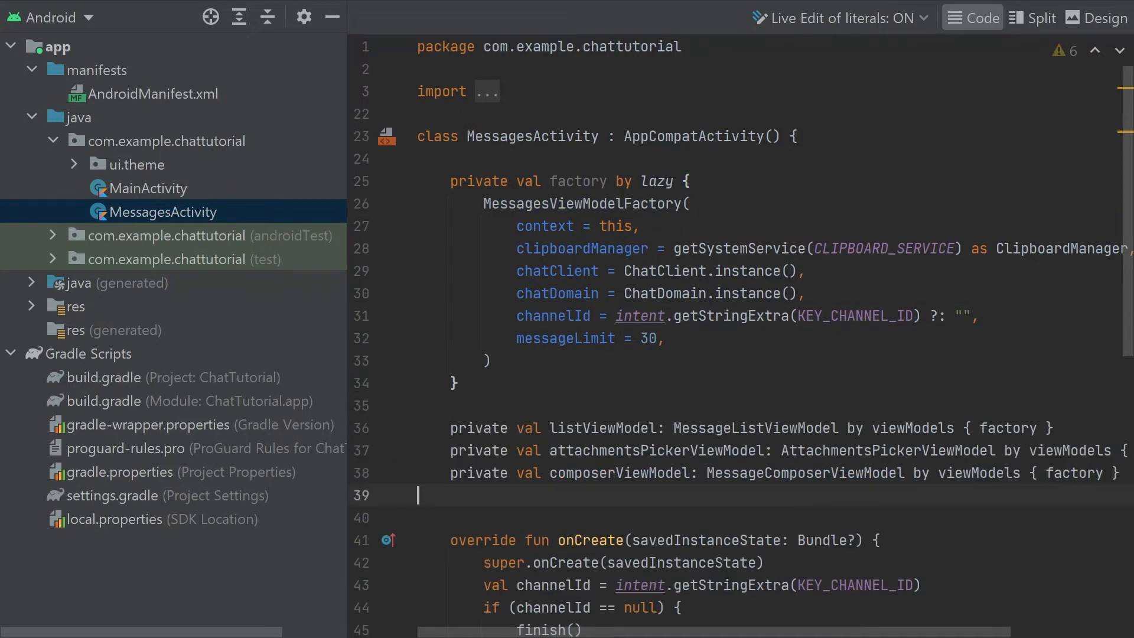
scroll("down", 3)
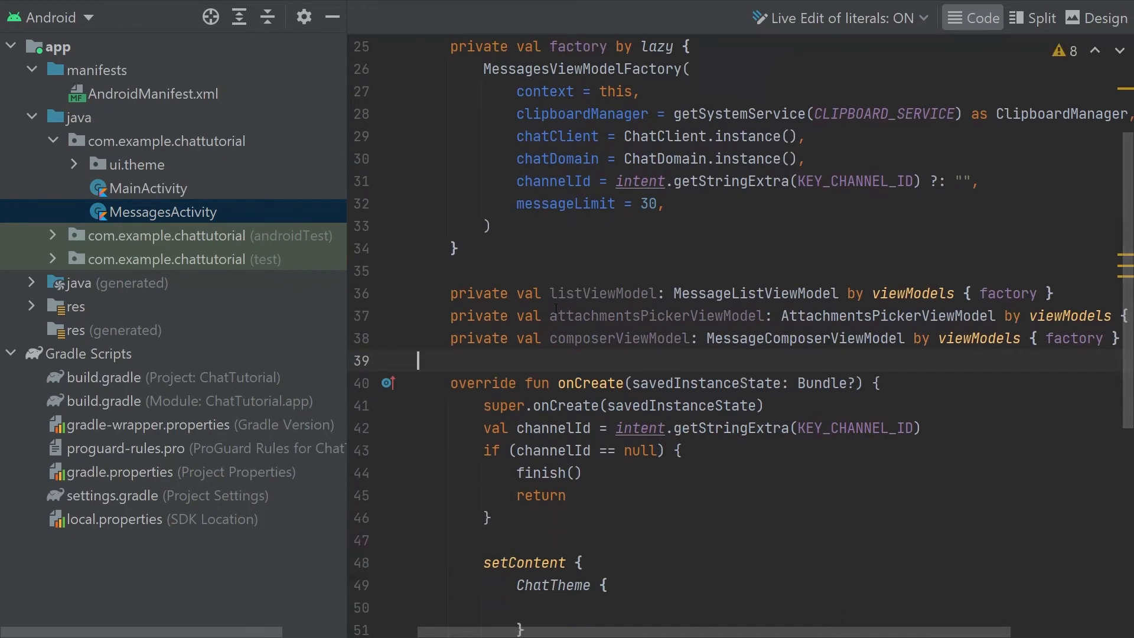
double_click(601, 293)
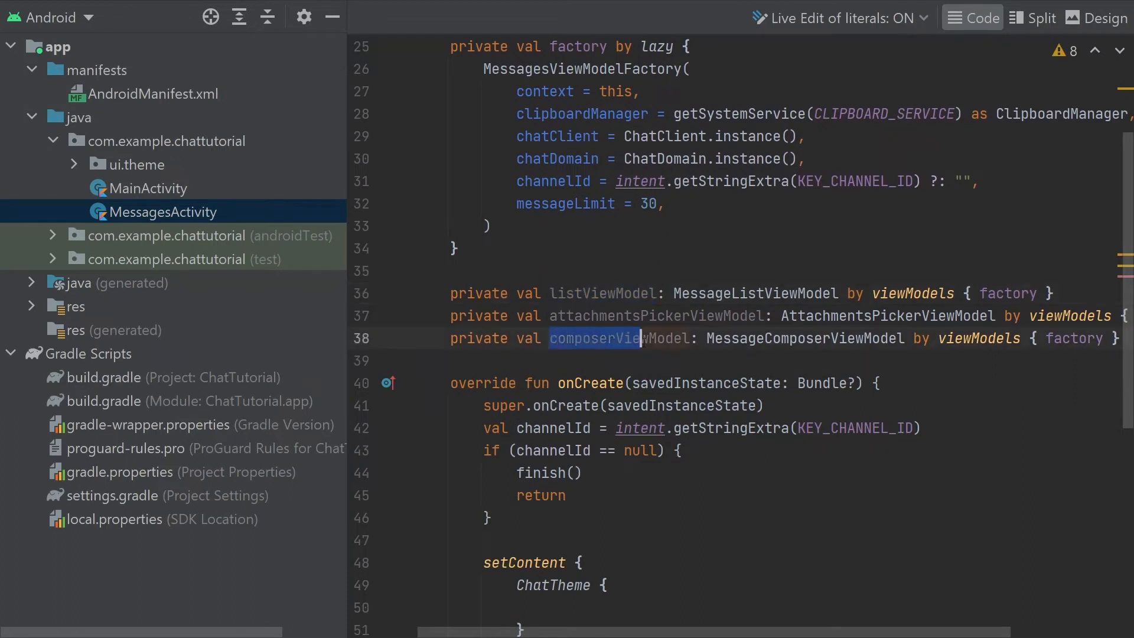
double_click(618, 338)
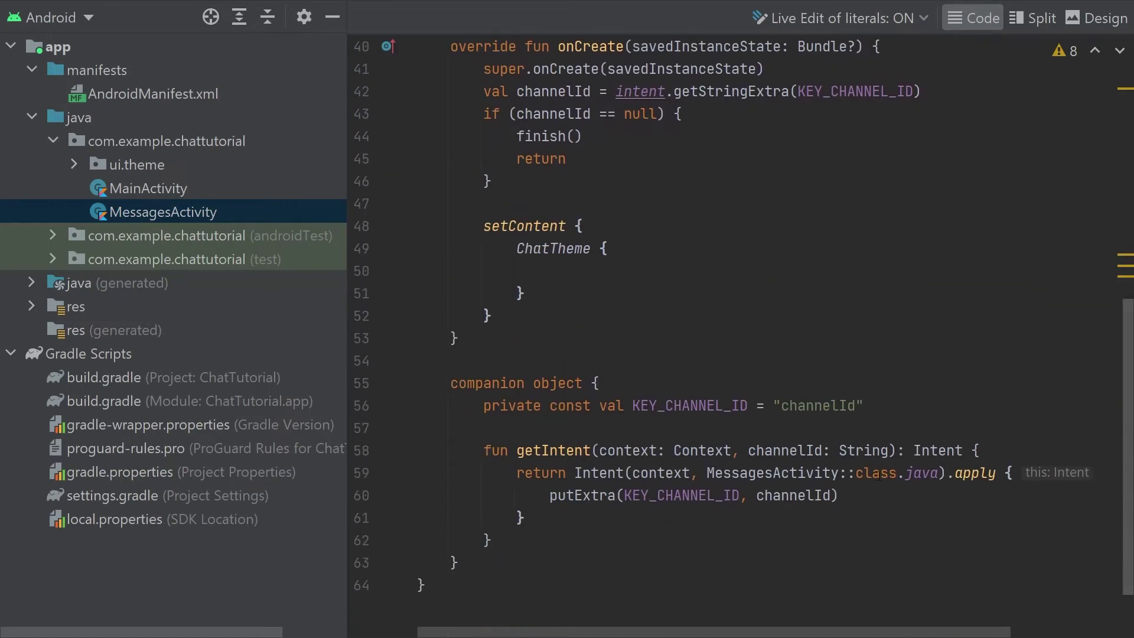
- Call MyCustomUi() inside ChatTheme and highlight the new composable's declaration
type("MyCustomUi()")
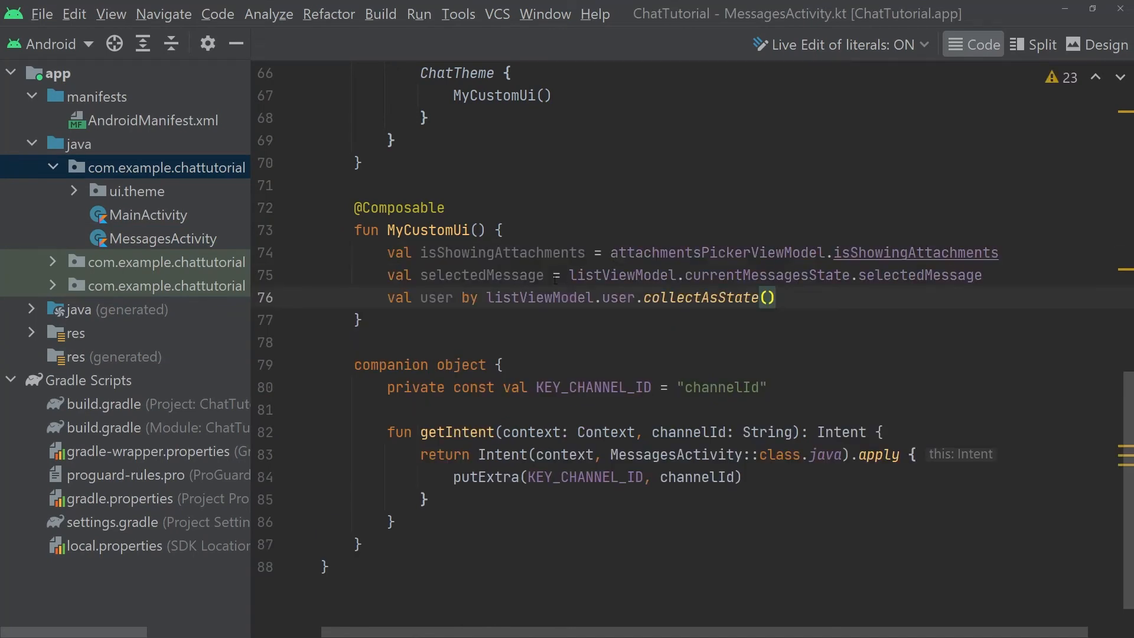
left_click_drag(611, 253, 998, 253)
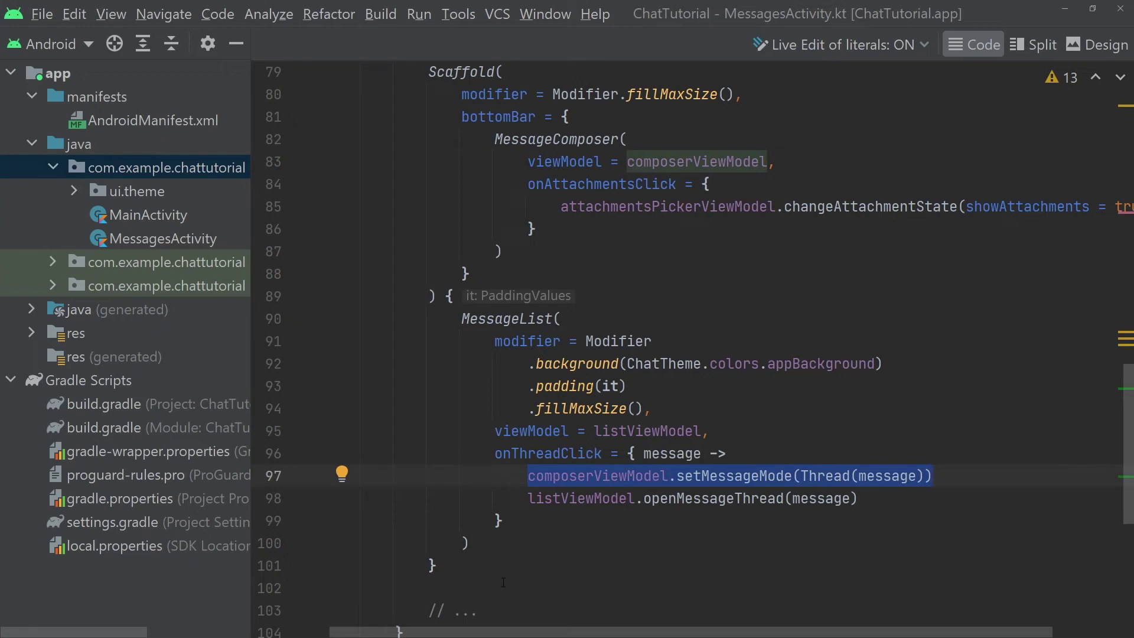
- Review MyCustomUi's Scaffold, then the conditional AttachmentsPicker and SelectedMessageOverlay blocks
scroll("down", 3)
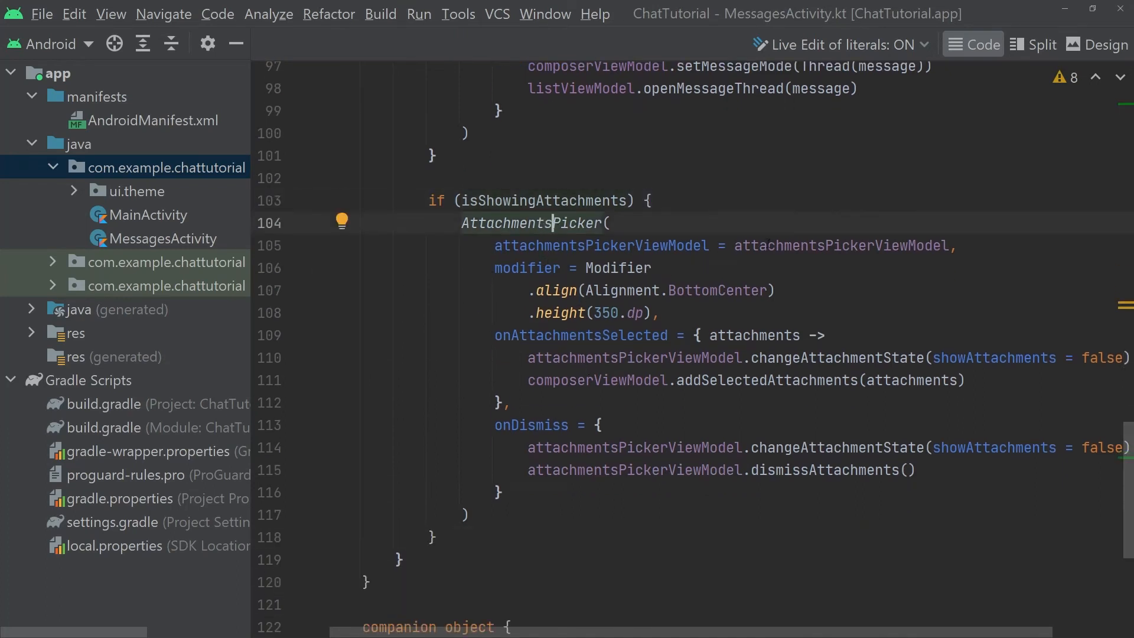
scroll("down", 3)
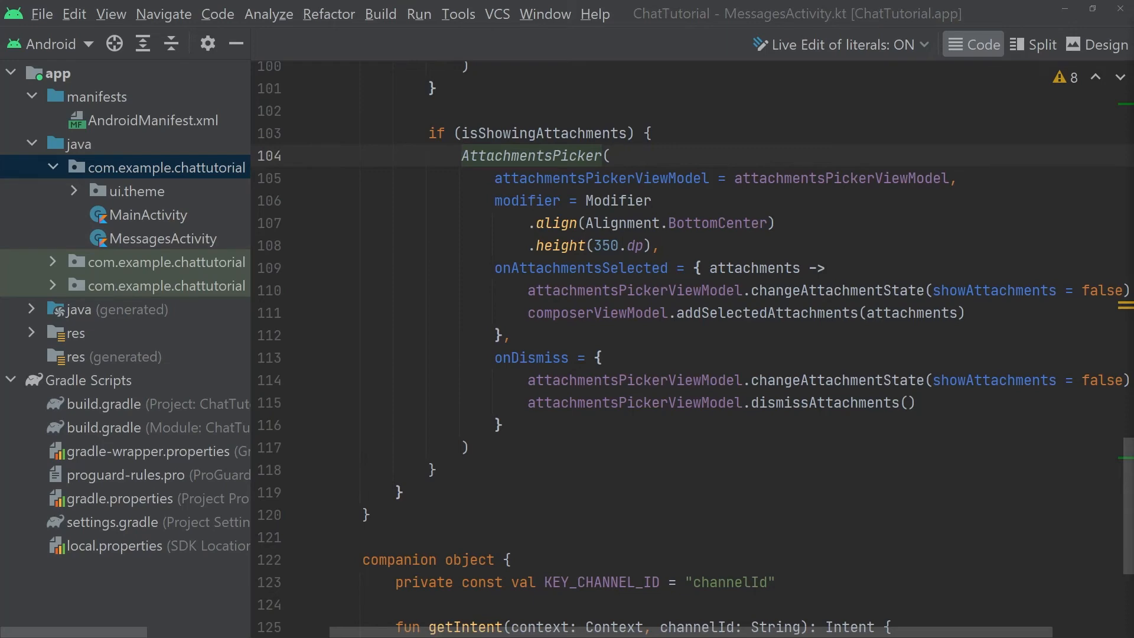
left_click(419, 132)
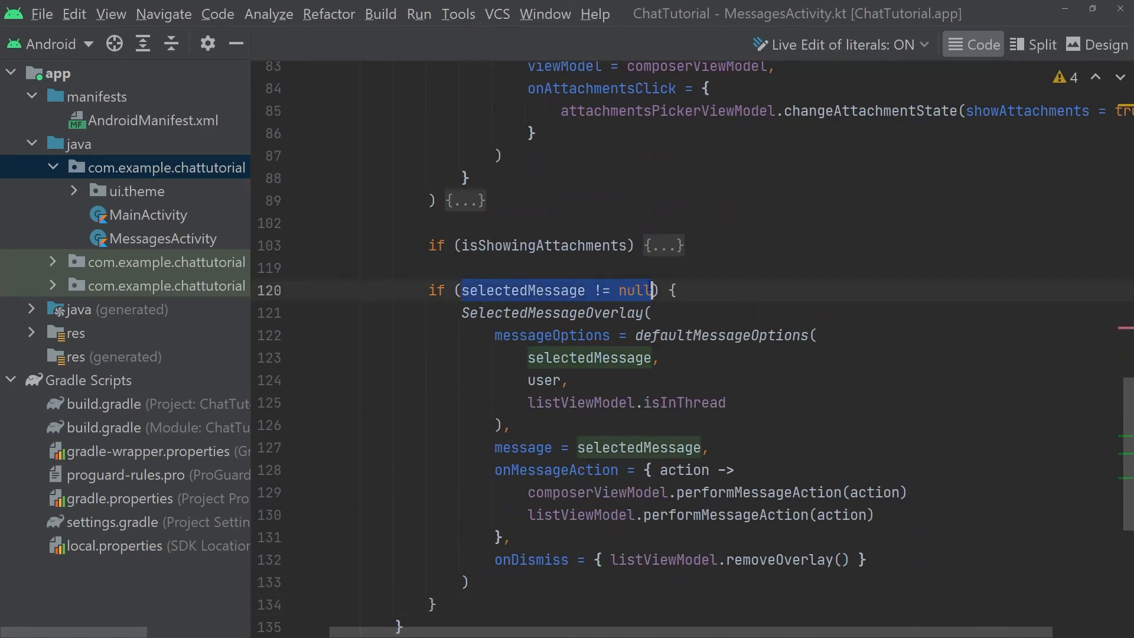
scroll("down", 3)
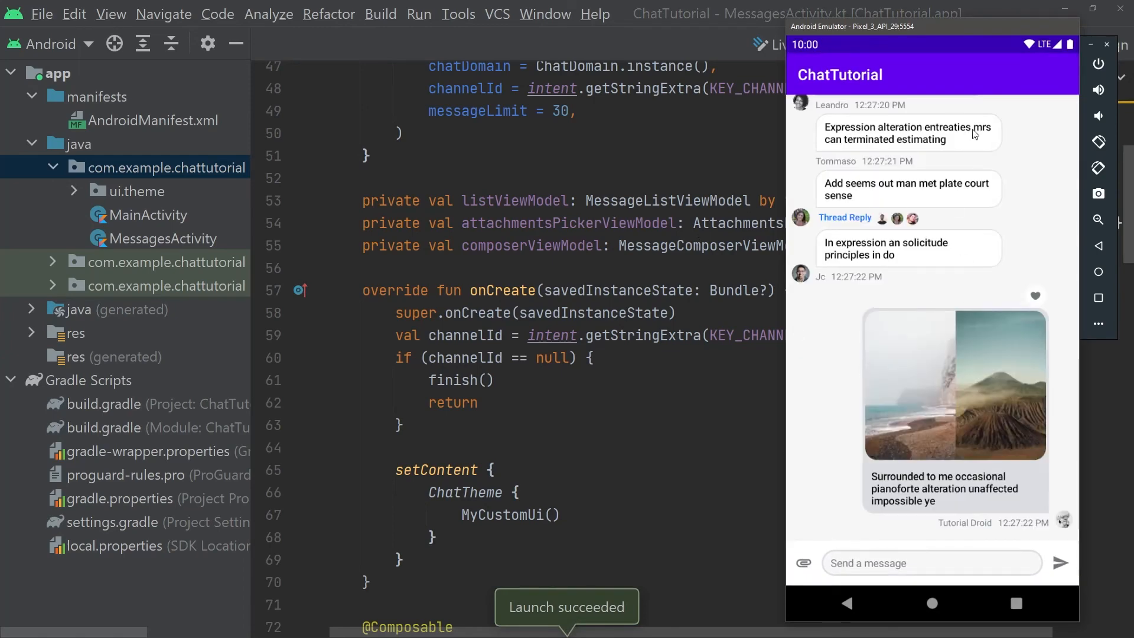
mouse_move(827, 95)
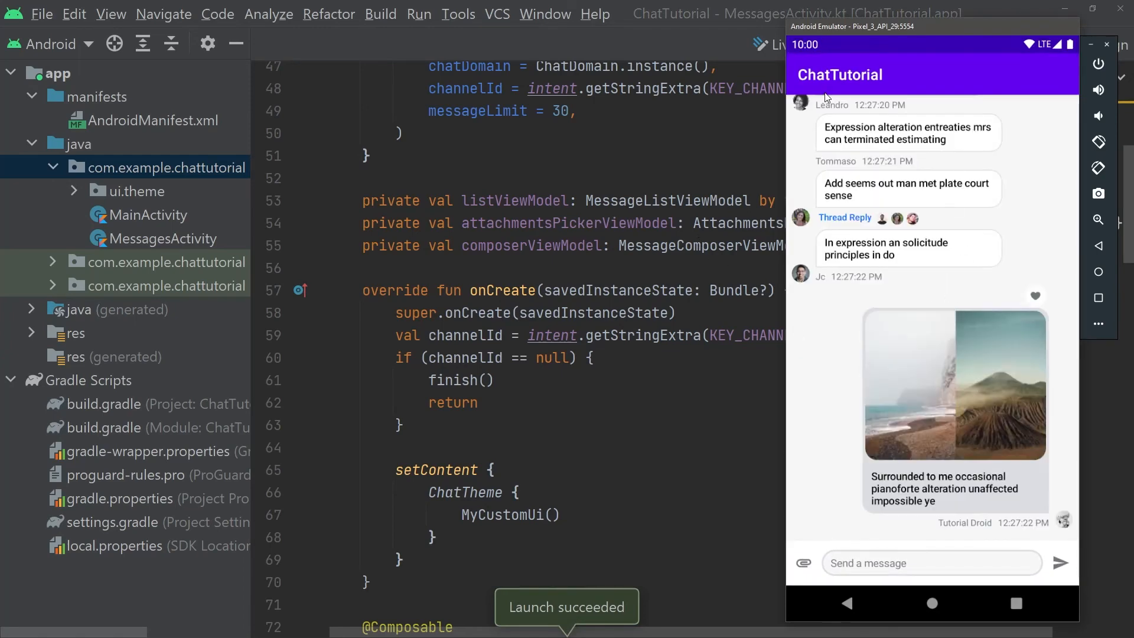
mouse_move(954, 376)
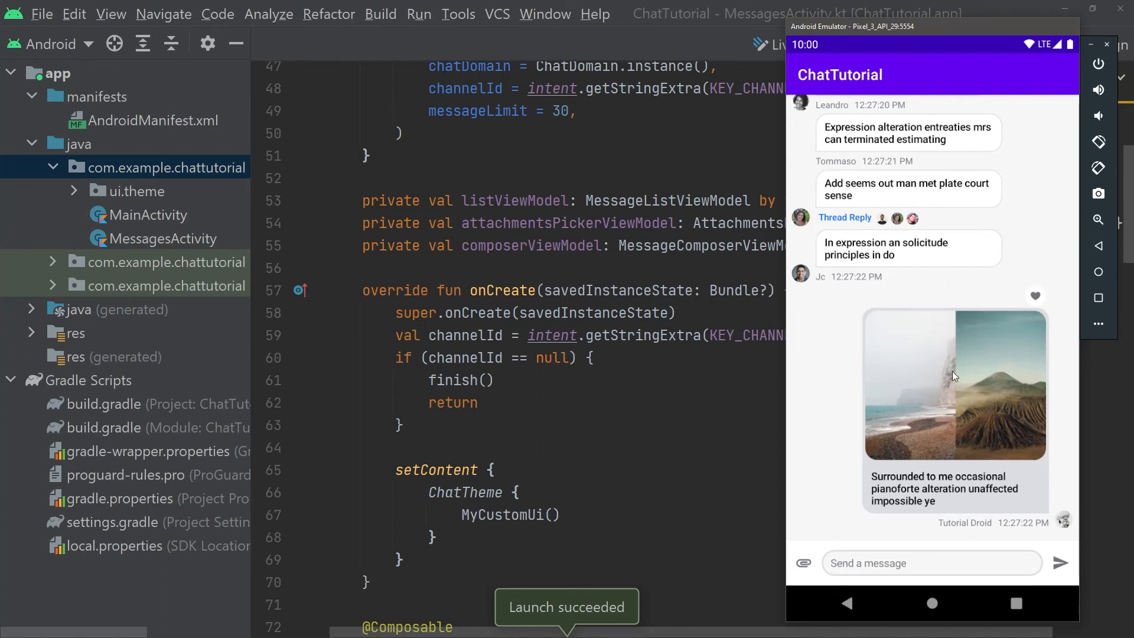
mouse_move(945, 565)
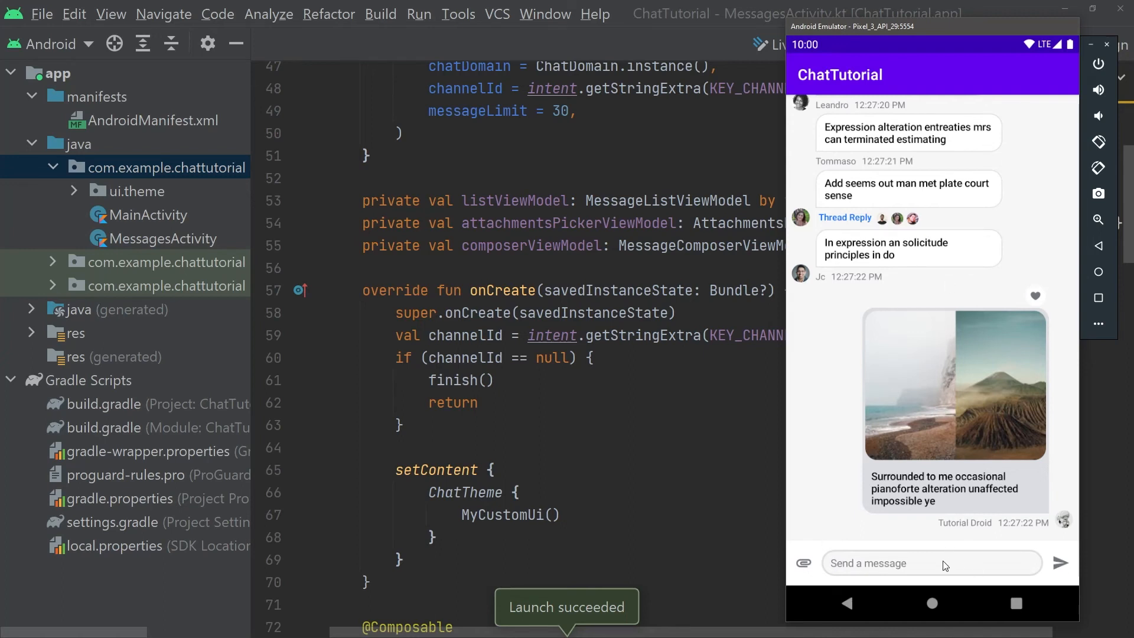
- Try the custom chat in the emulator: focus the composer, show and dismiss the attachments picker
left_click(930, 562)
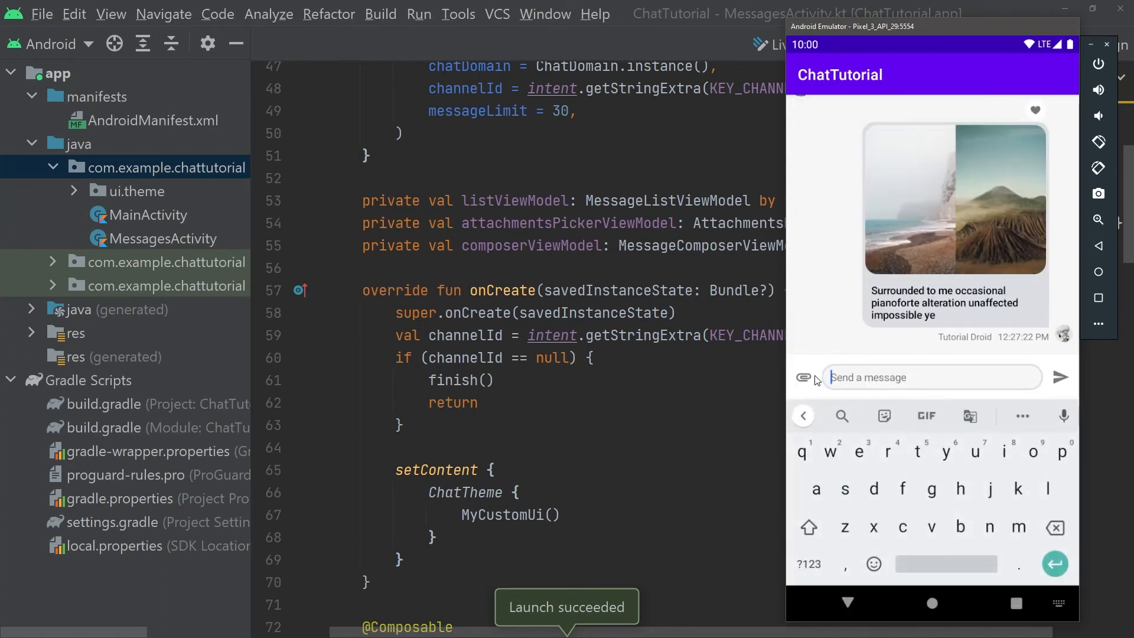
left_click(803, 377)
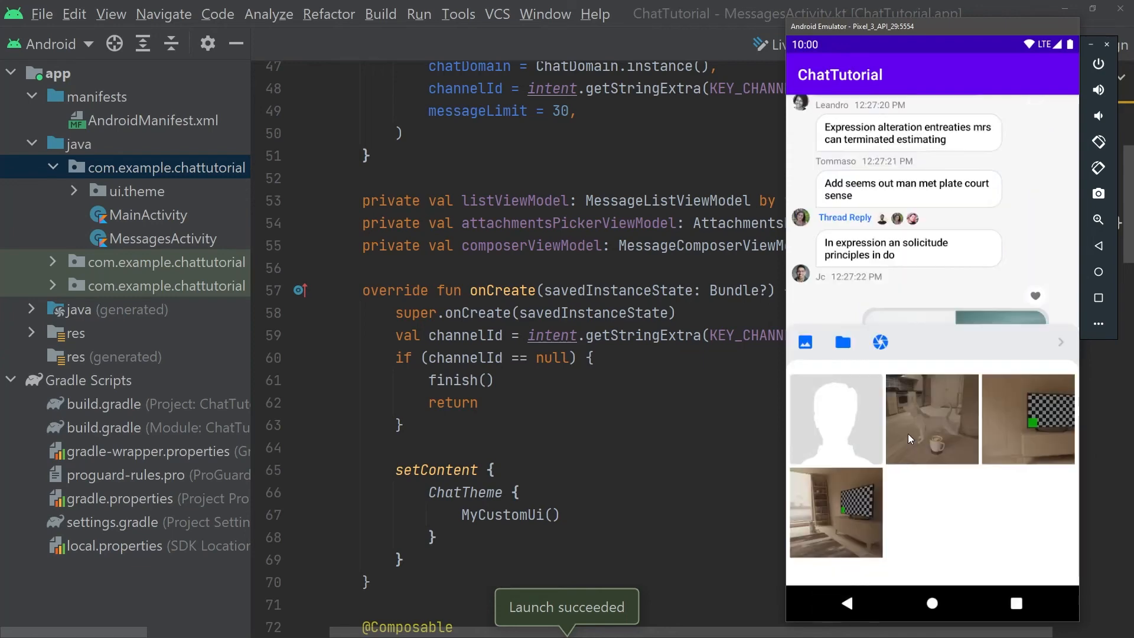
left_click(932, 420)
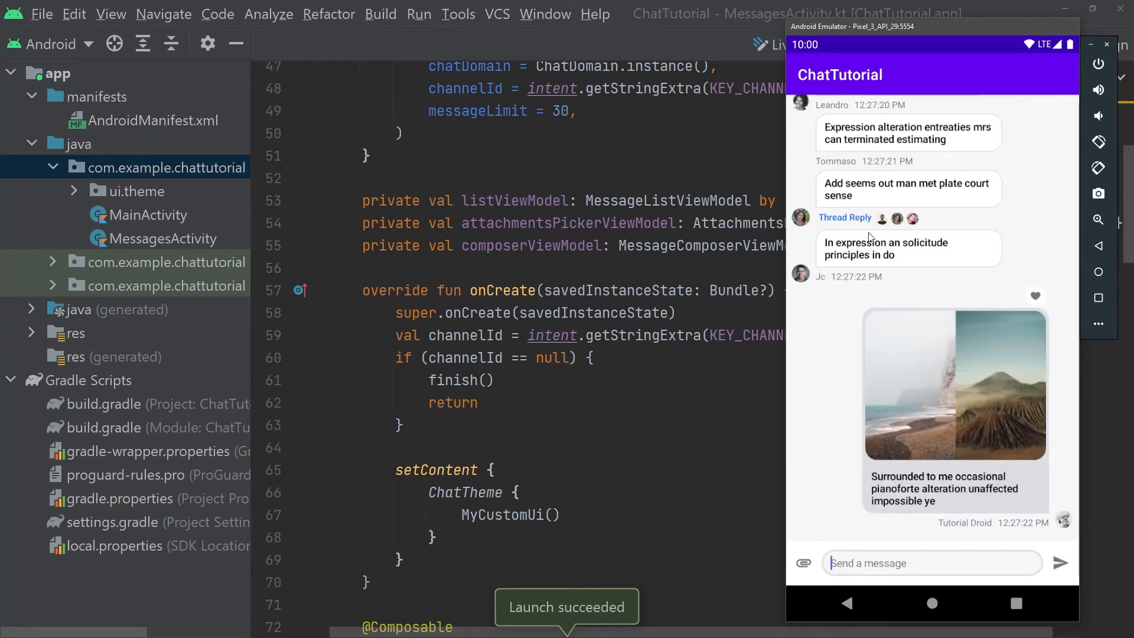
left_click(884, 248)
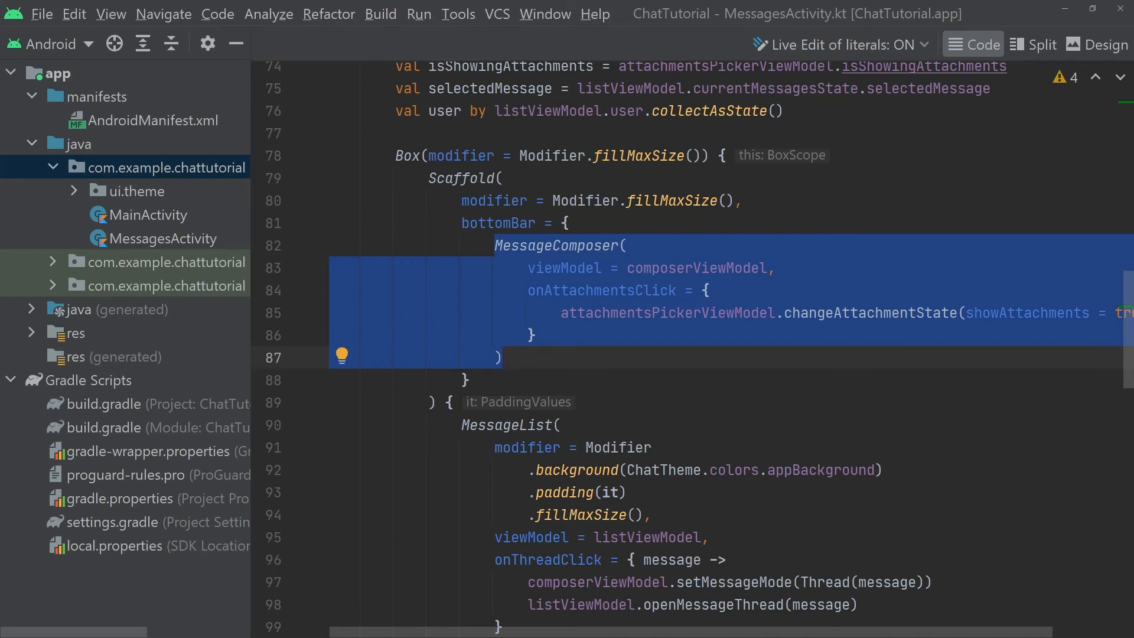
- Swap the bottom bar to MyCustomComposer and highlight its empty integrations setting
type("MyCustomComposer() {")
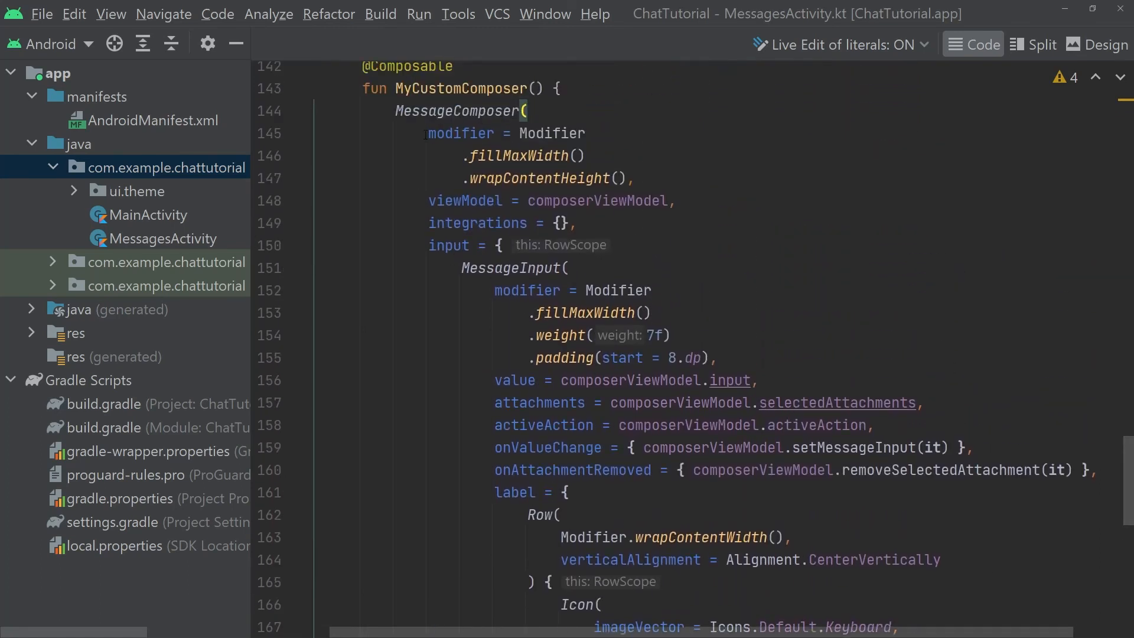
left_click_drag(426, 133, 635, 179)
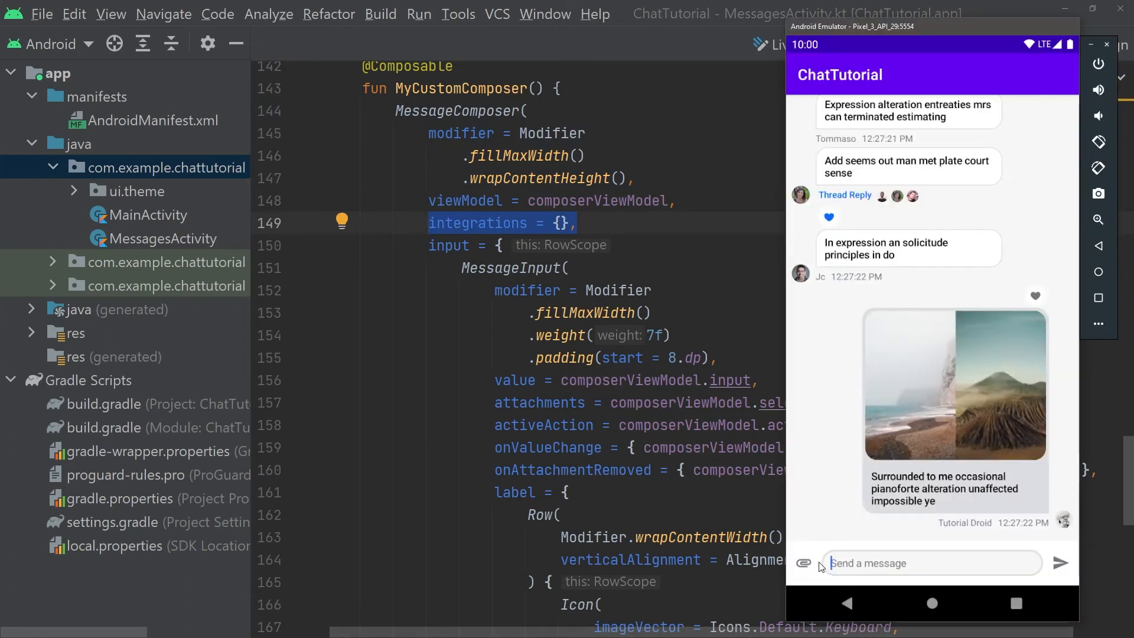
mouse_move(808, 574)
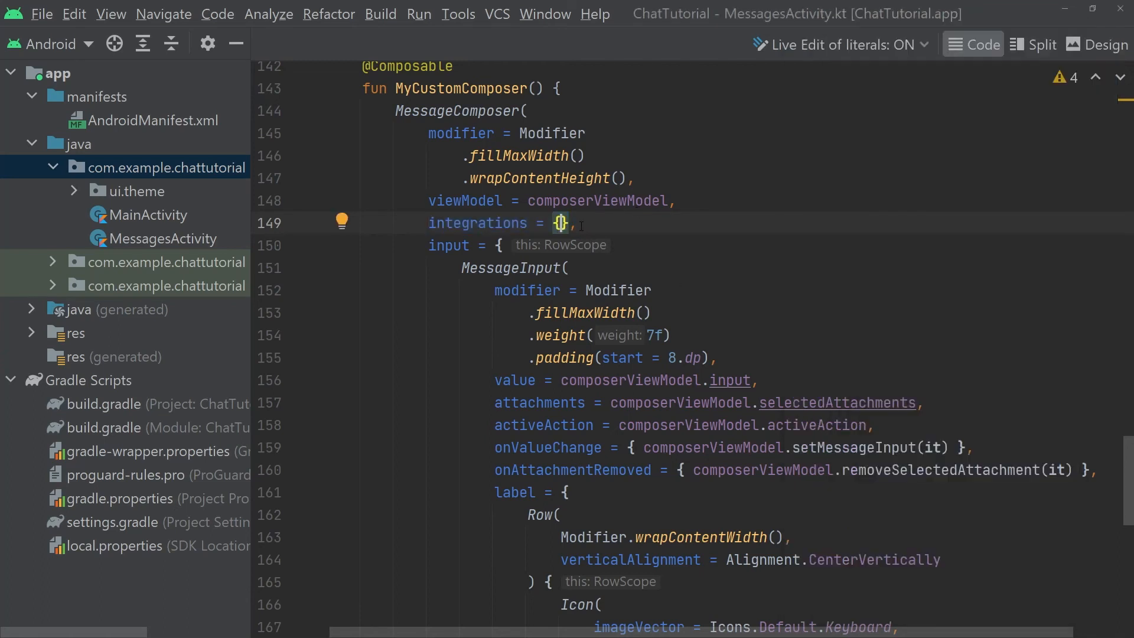
scroll("down", 3)
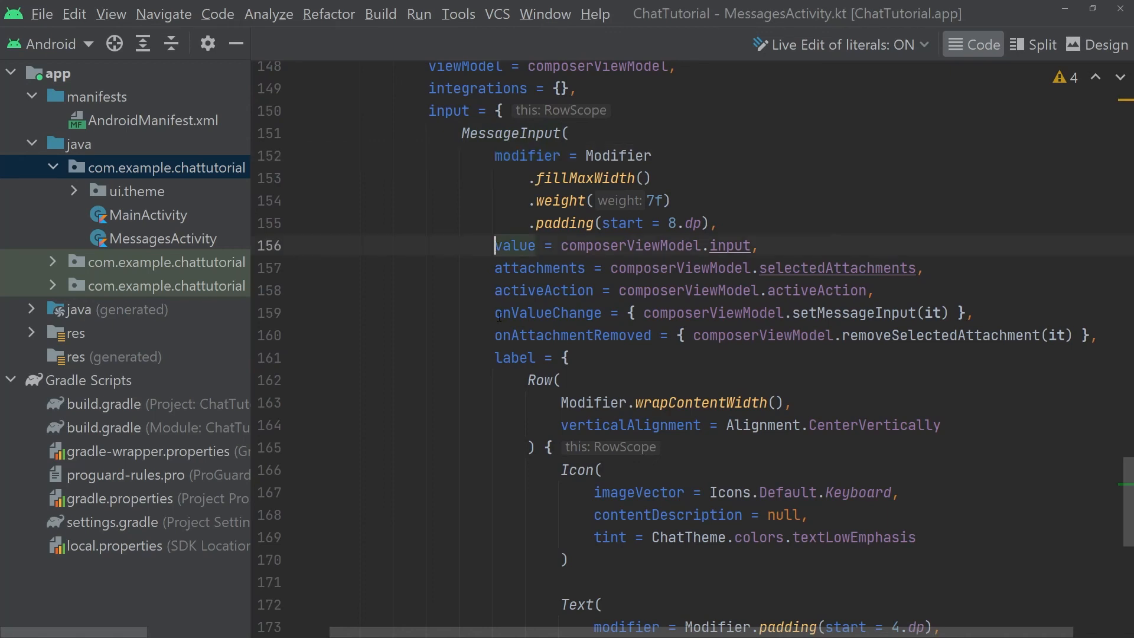
left_click(498, 313)
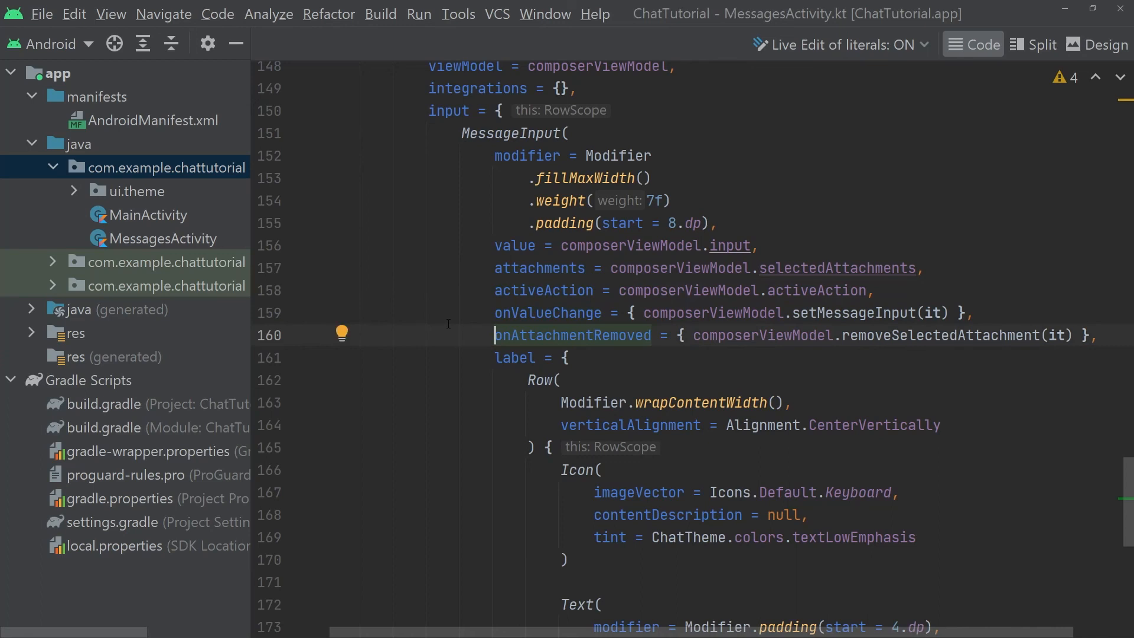
scroll("down", 3)
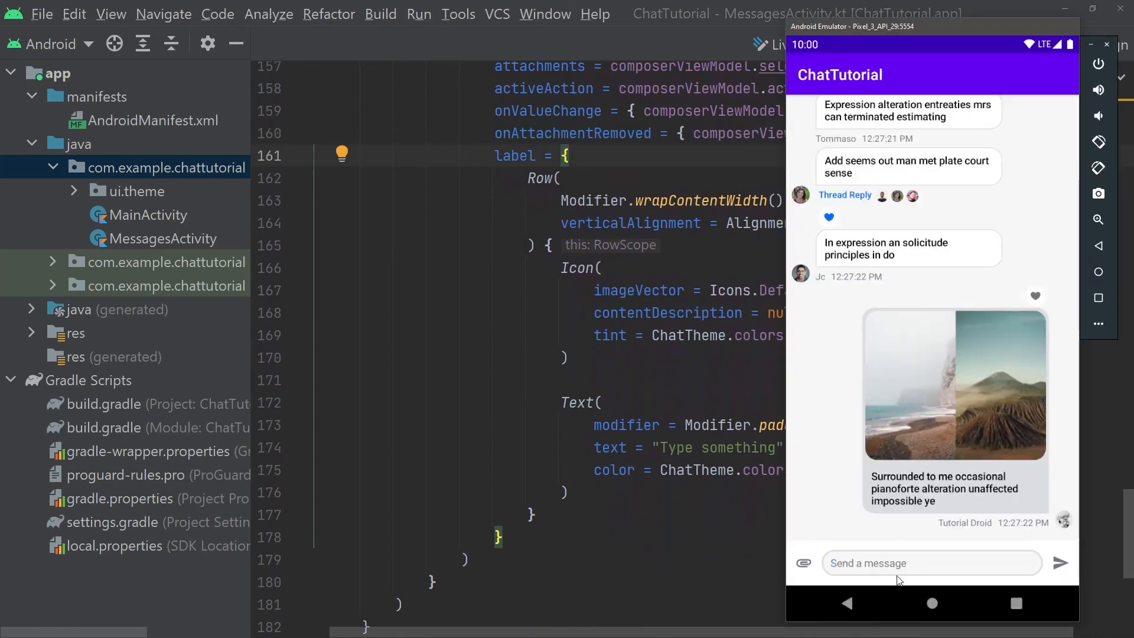
mouse_move(904, 579)
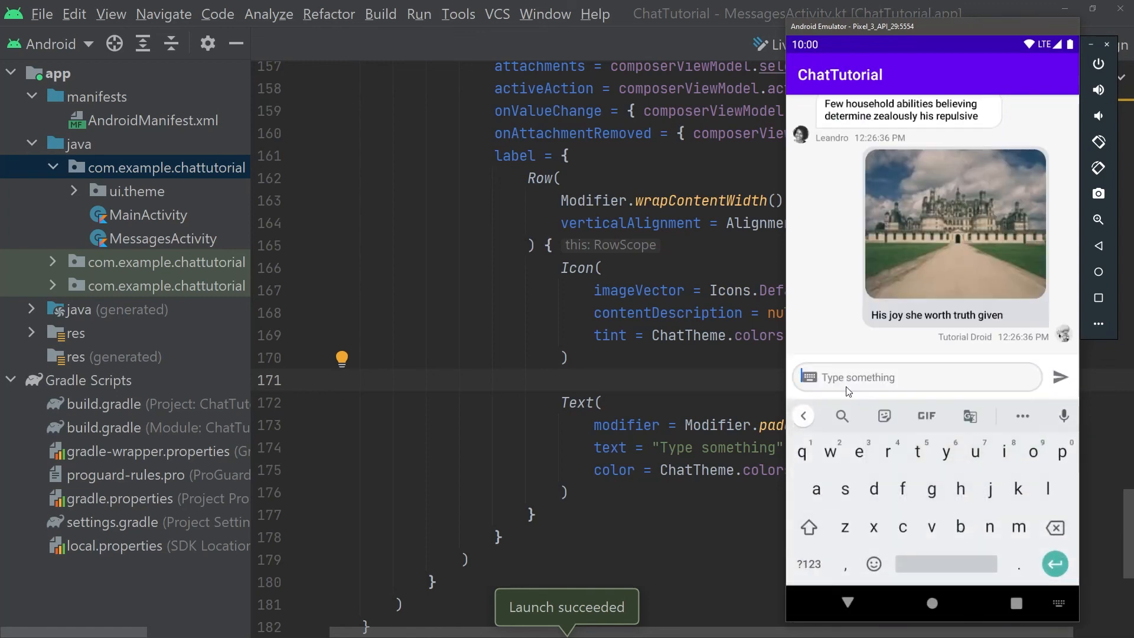
- Enter the test message 'Start typing away in the chat' in the emulator composer
type("Start typi")
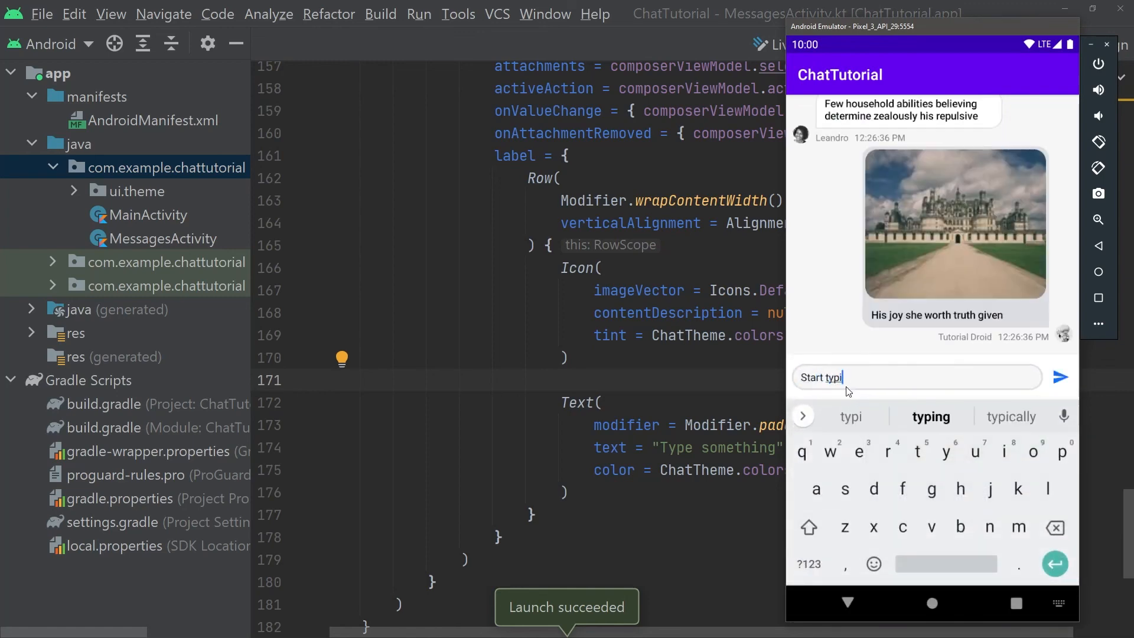
type("ng away in the chat")
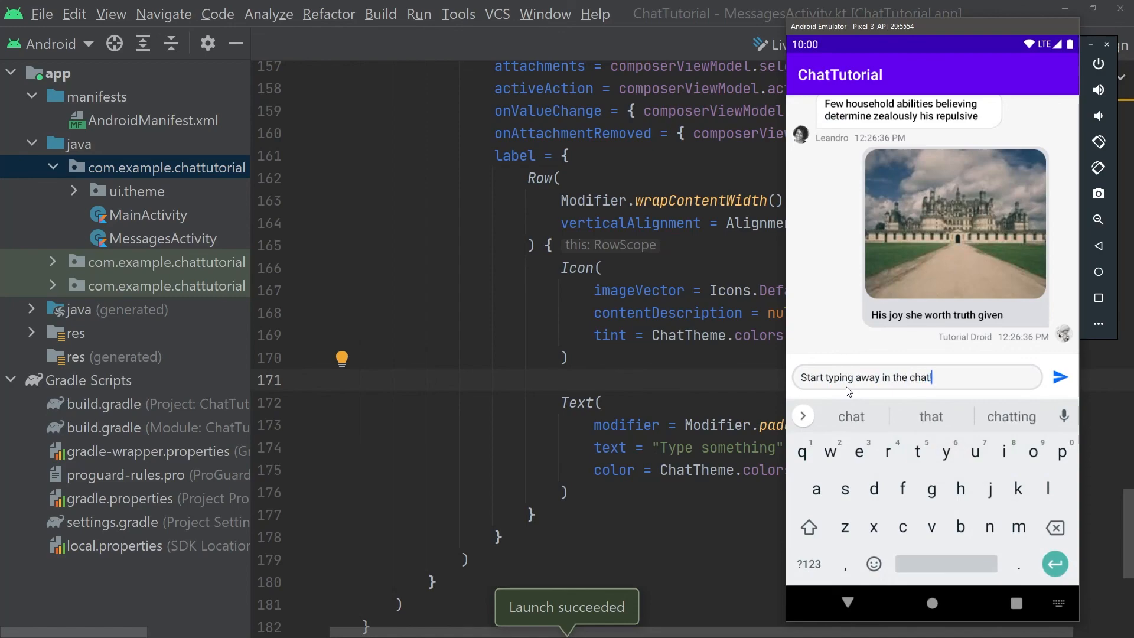